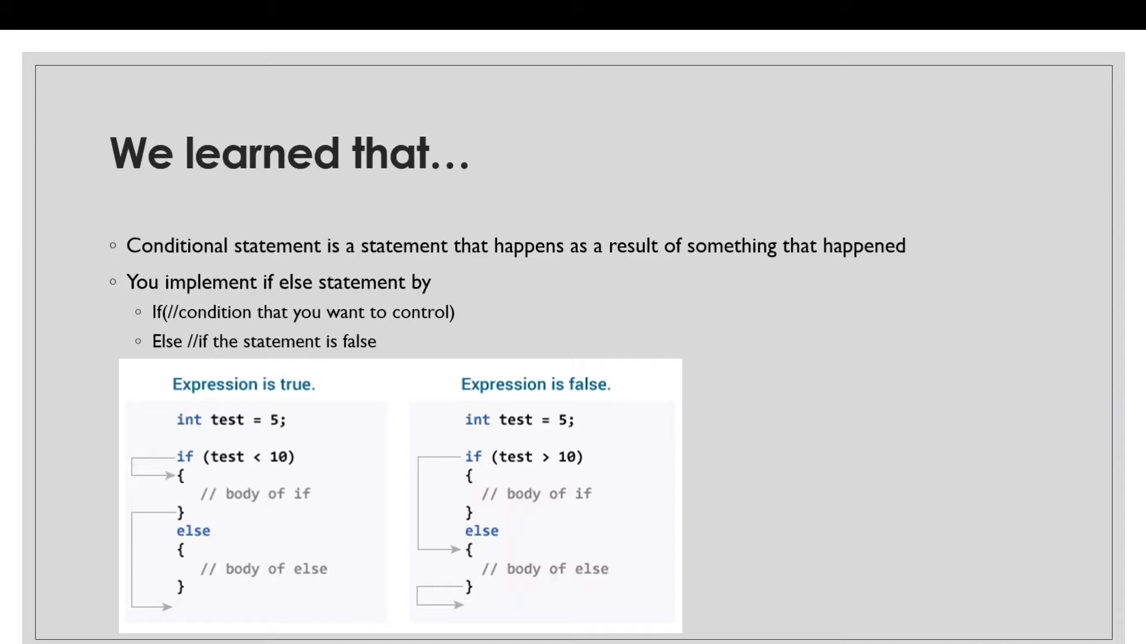
mouse_move(167, 451)
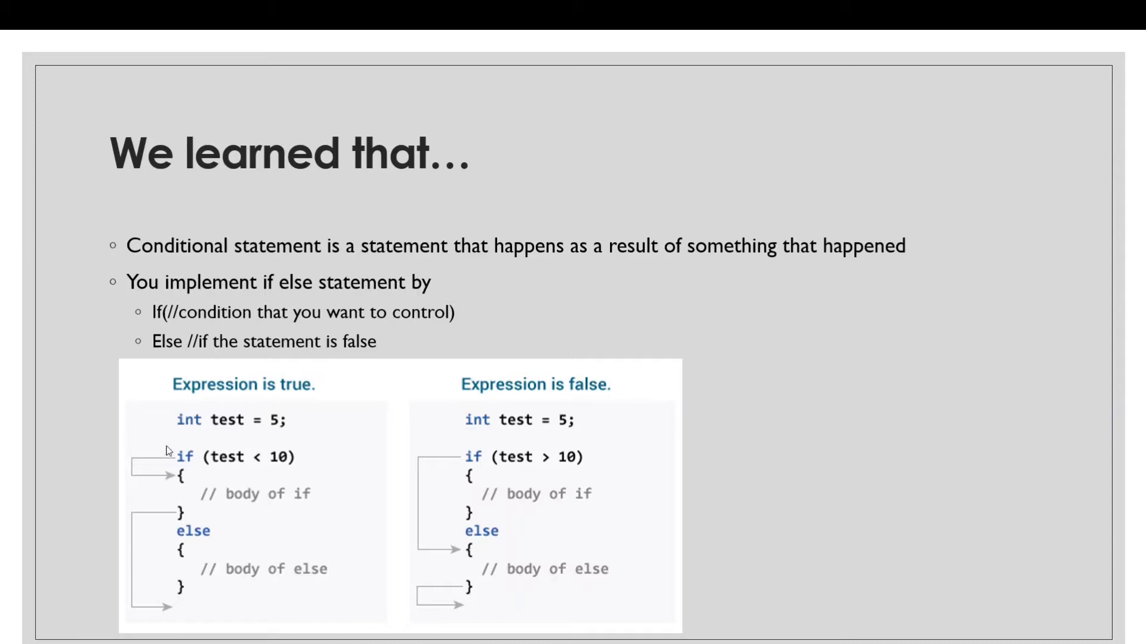
mouse_move(305, 430)
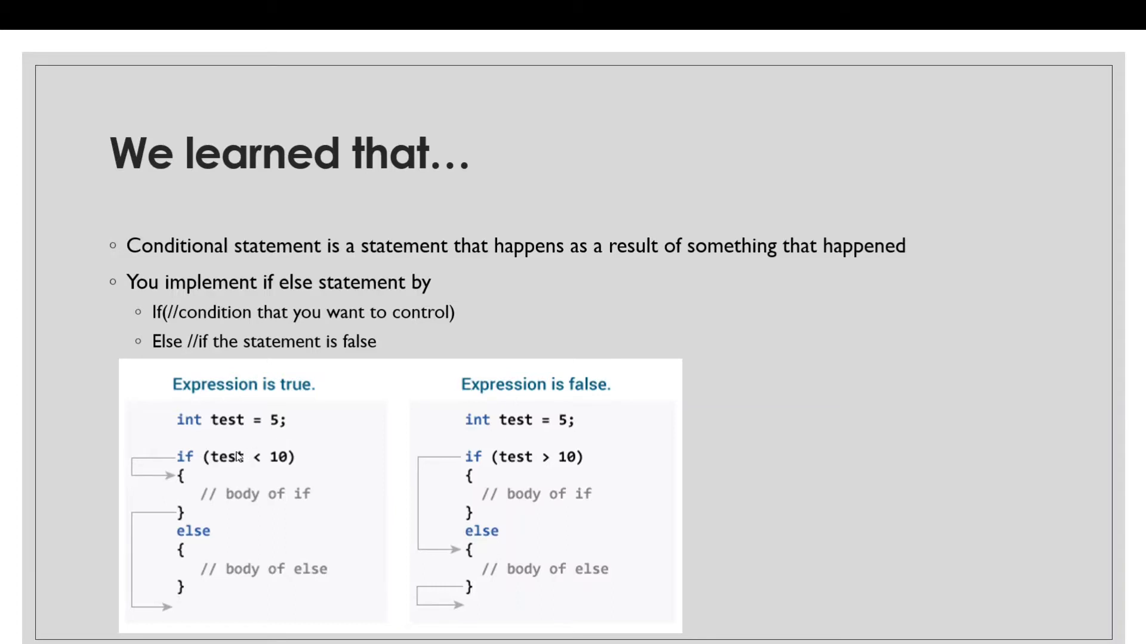
mouse_move(284, 457)
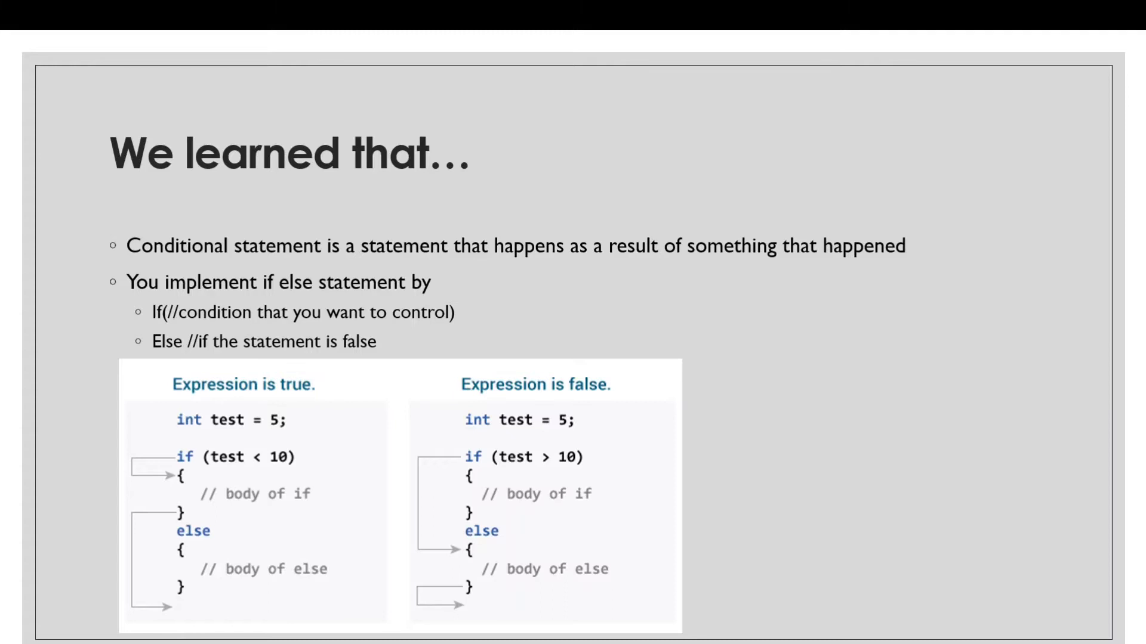
mouse_move(159, 454)
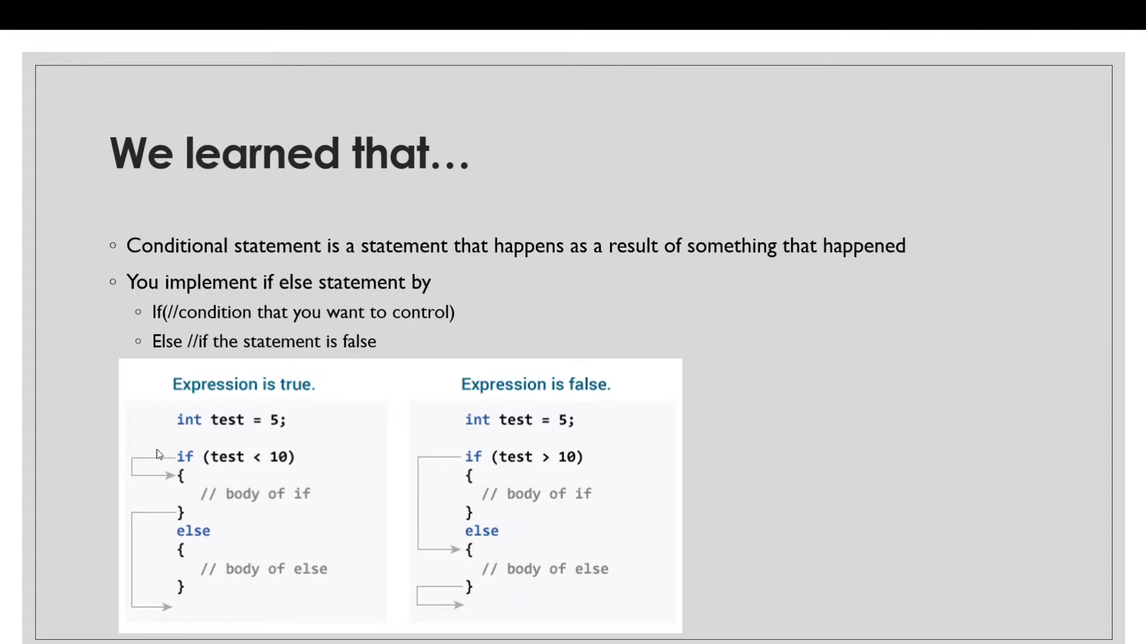
mouse_move(180, 463)
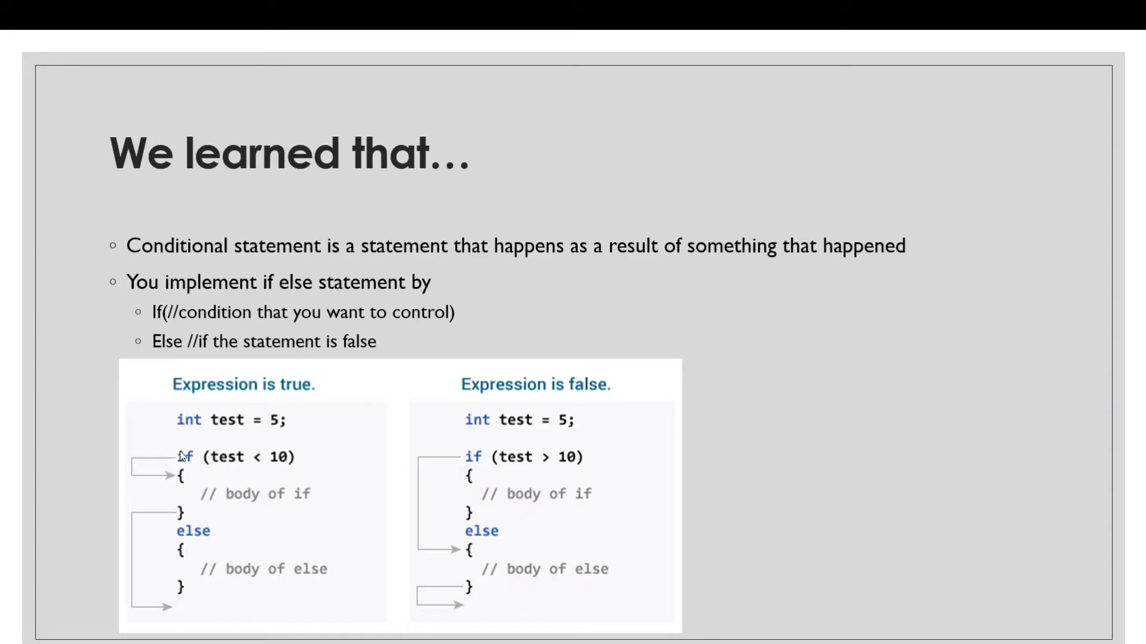
mouse_move(181, 546)
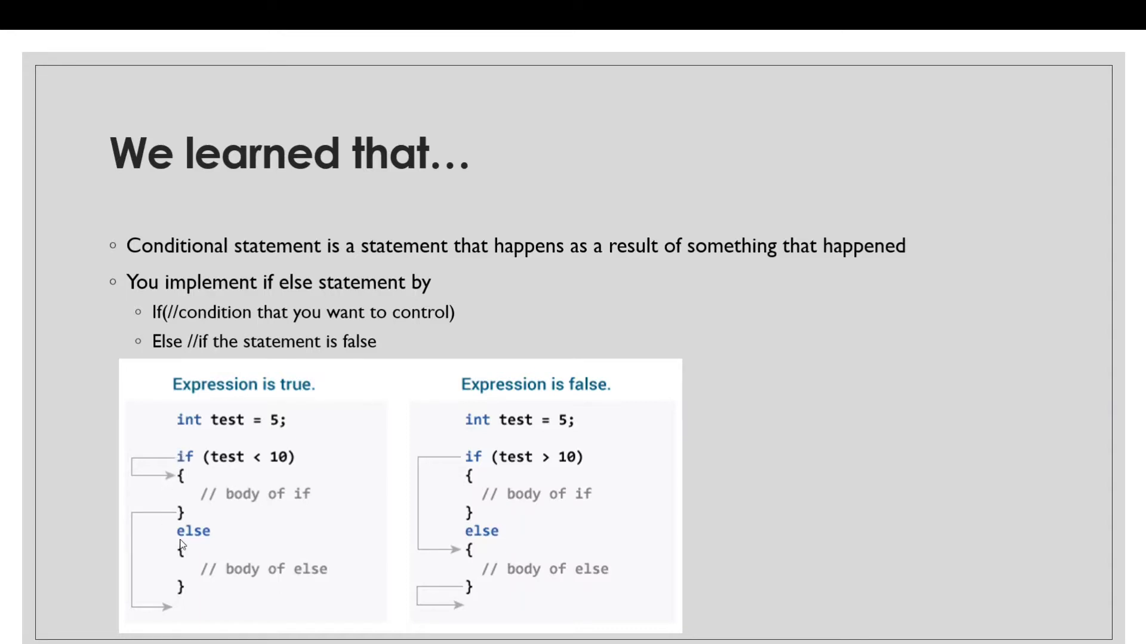
mouse_move(168, 447)
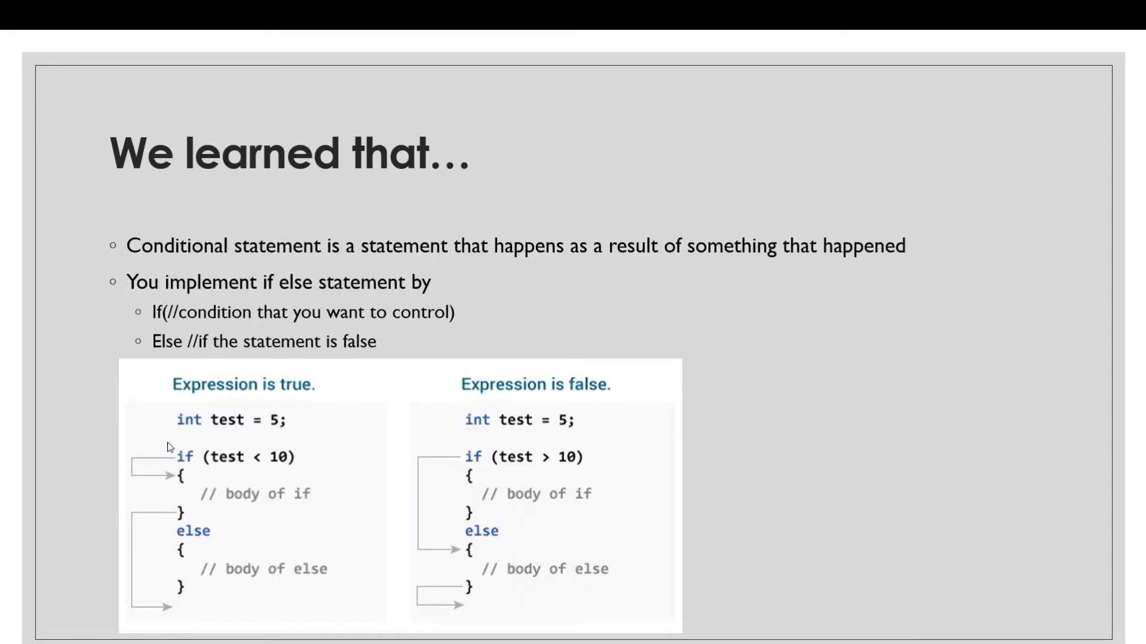
mouse_move(187, 488)
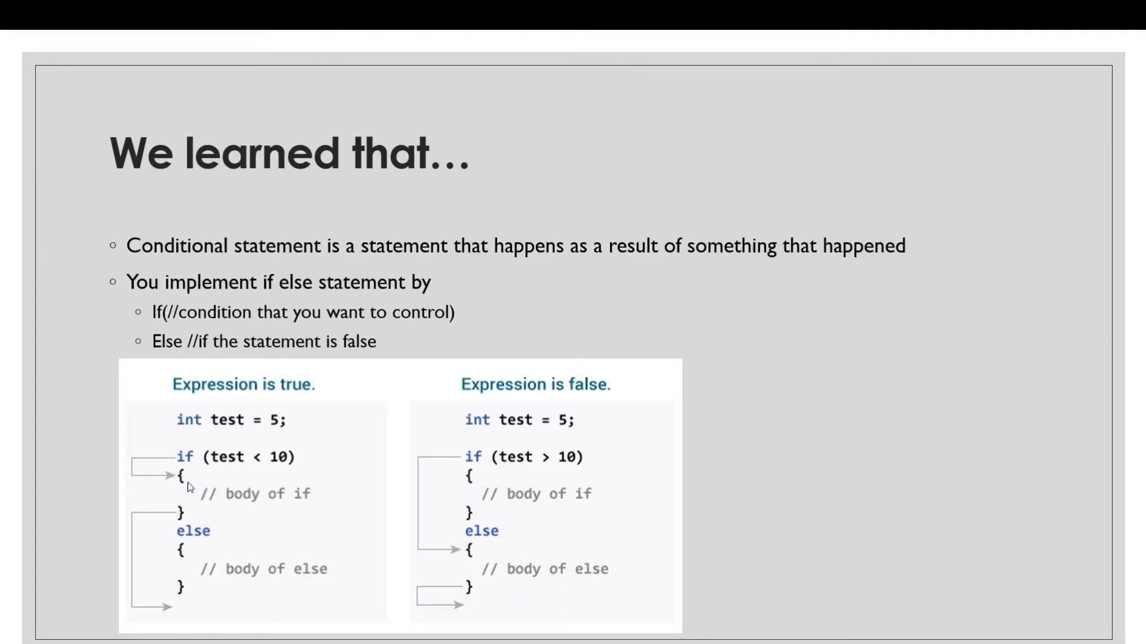
mouse_move(194, 490)
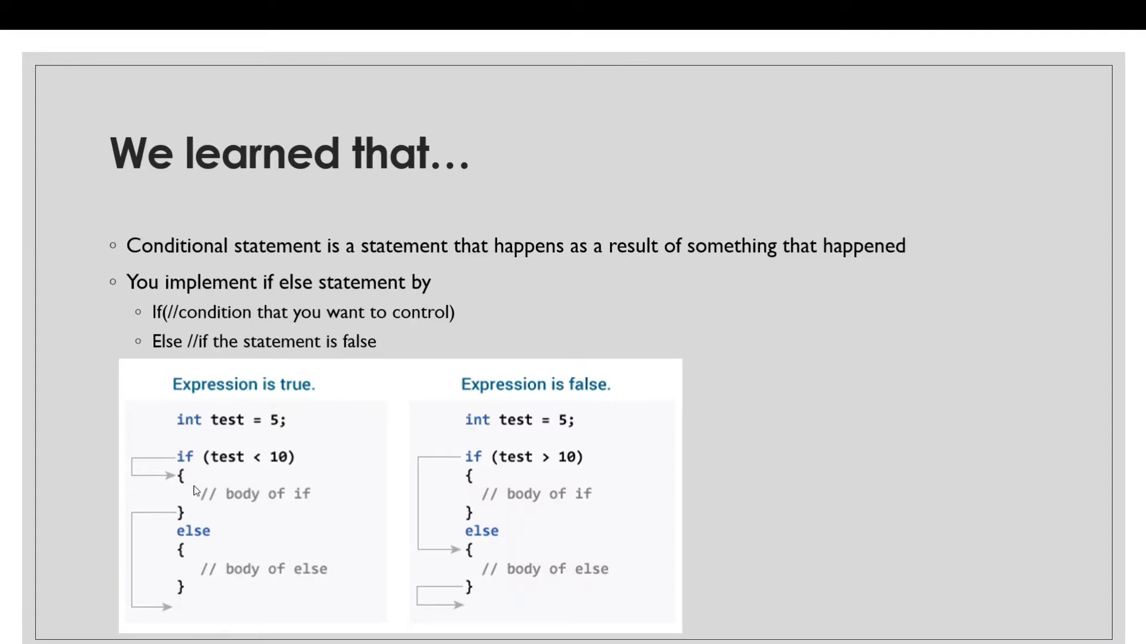
mouse_move(194, 427)
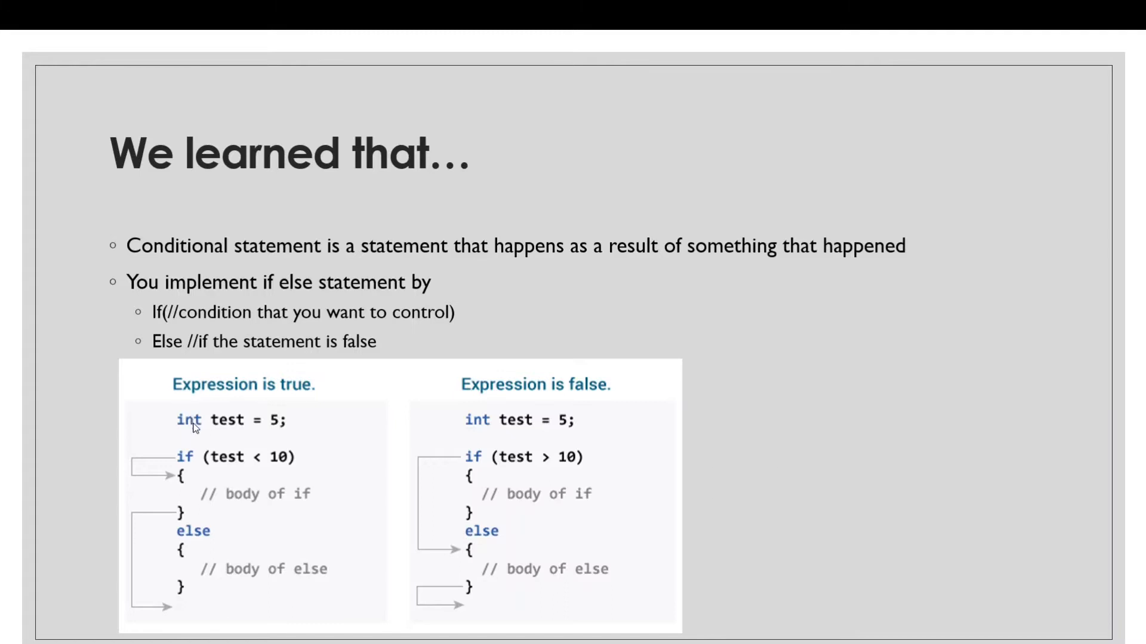
mouse_move(458, 549)
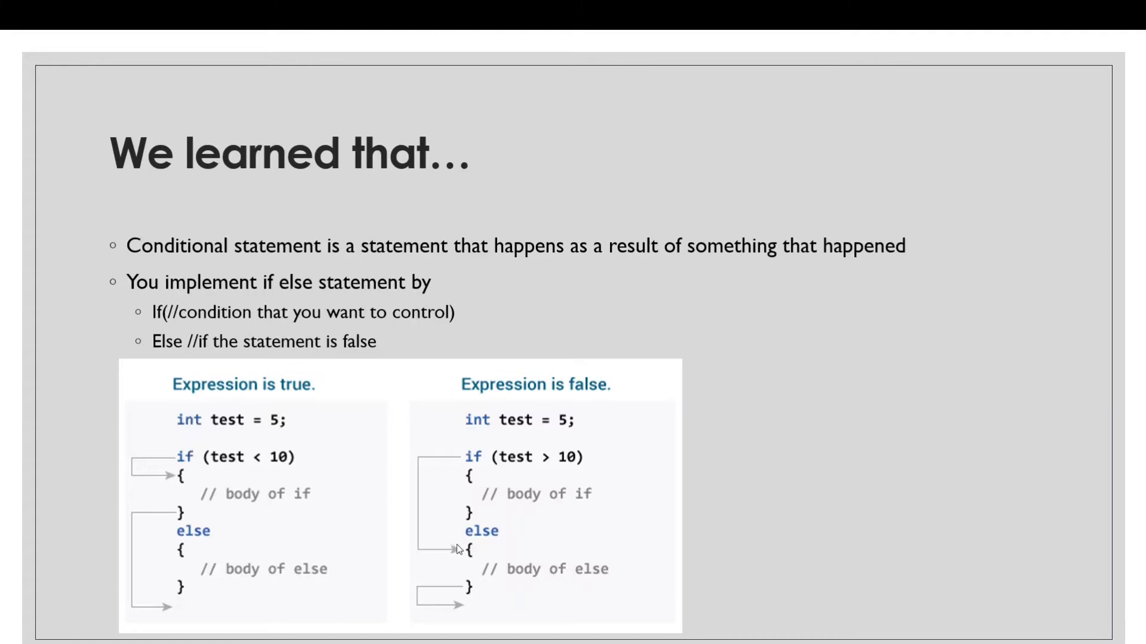
mouse_move(511, 595)
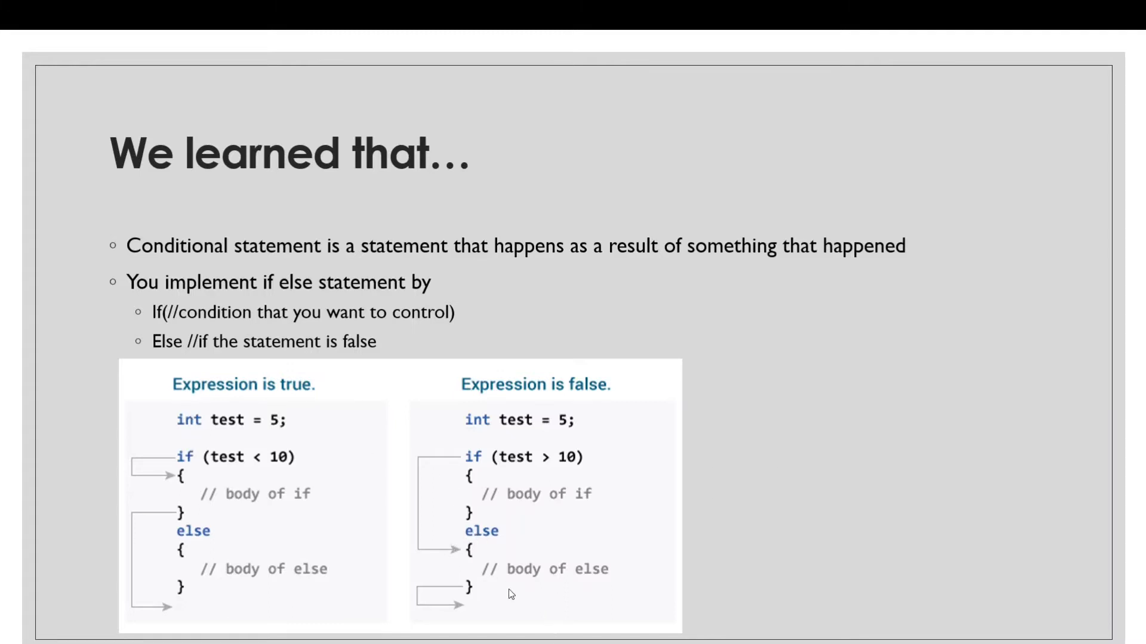
mouse_move(474, 584)
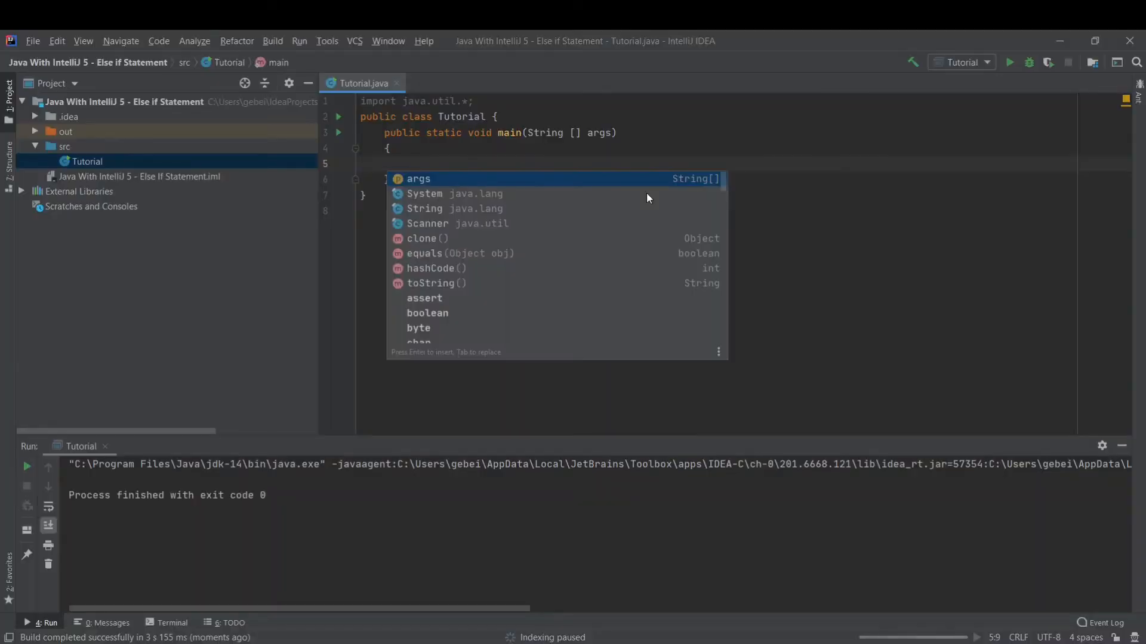
Step: Declare Scanner input = new Scanner(System.in); as the first statement in main
key("Escape")
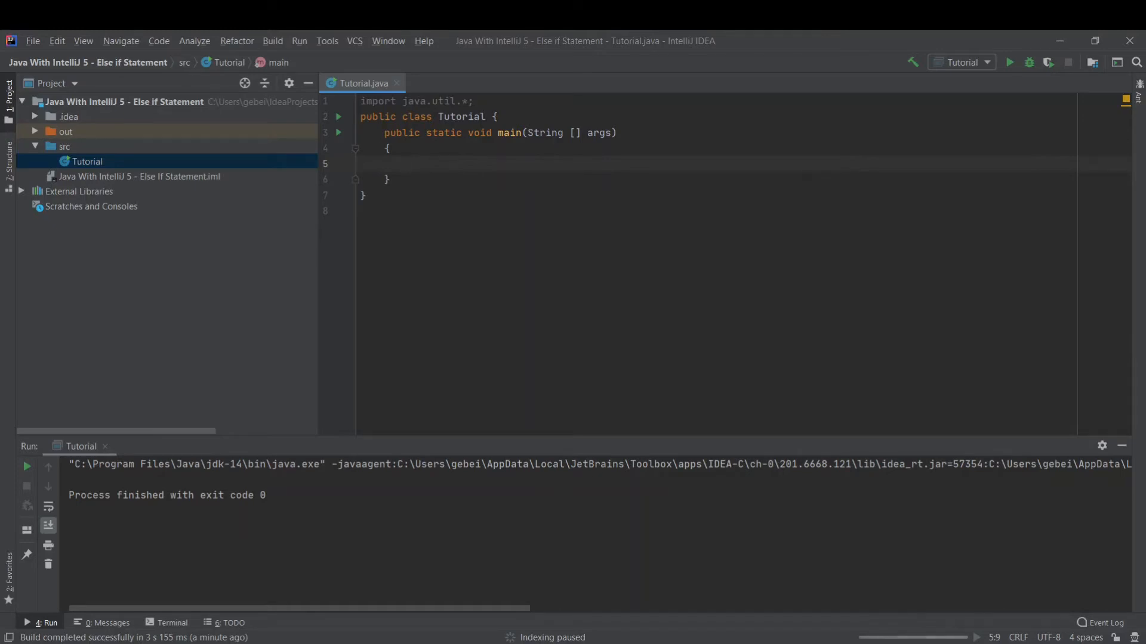
type("Scanner input =")
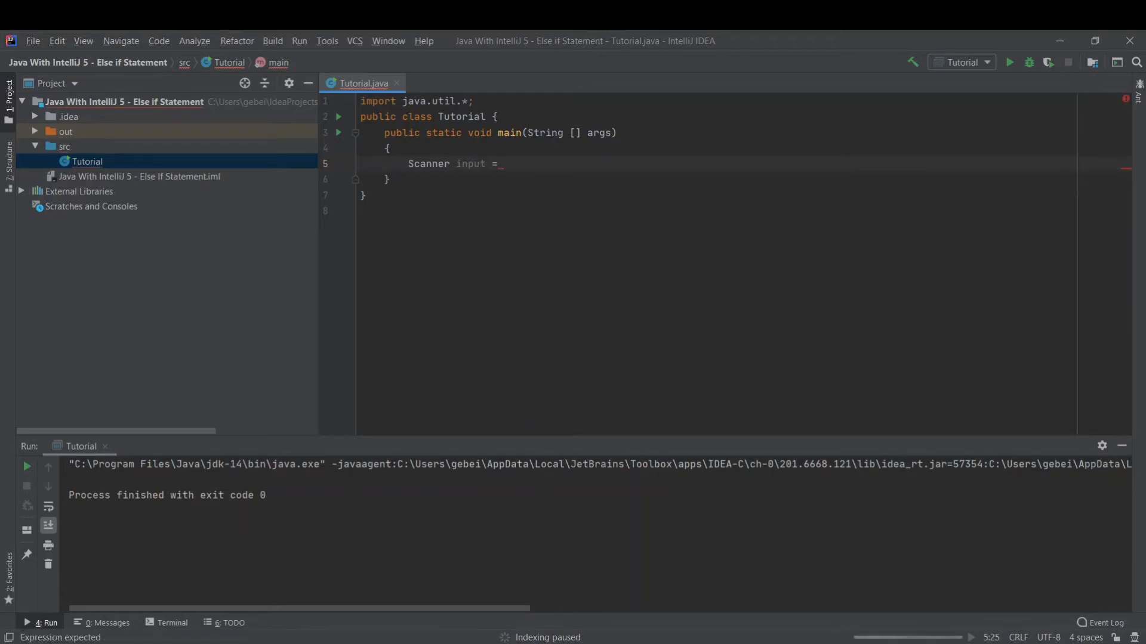
type("new")
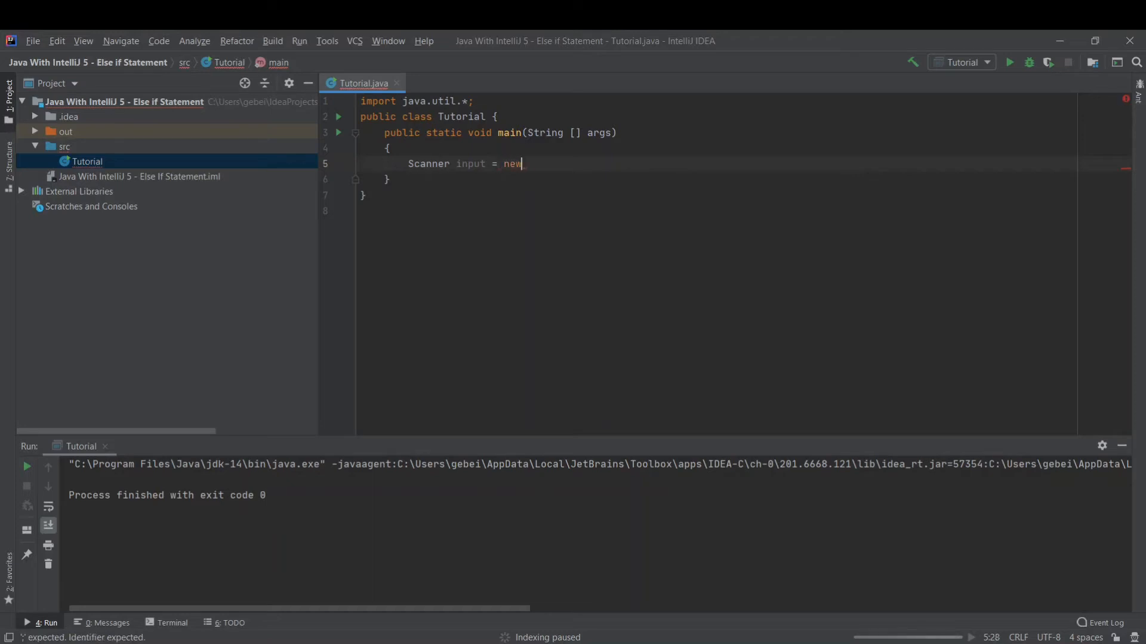
type("Sv")
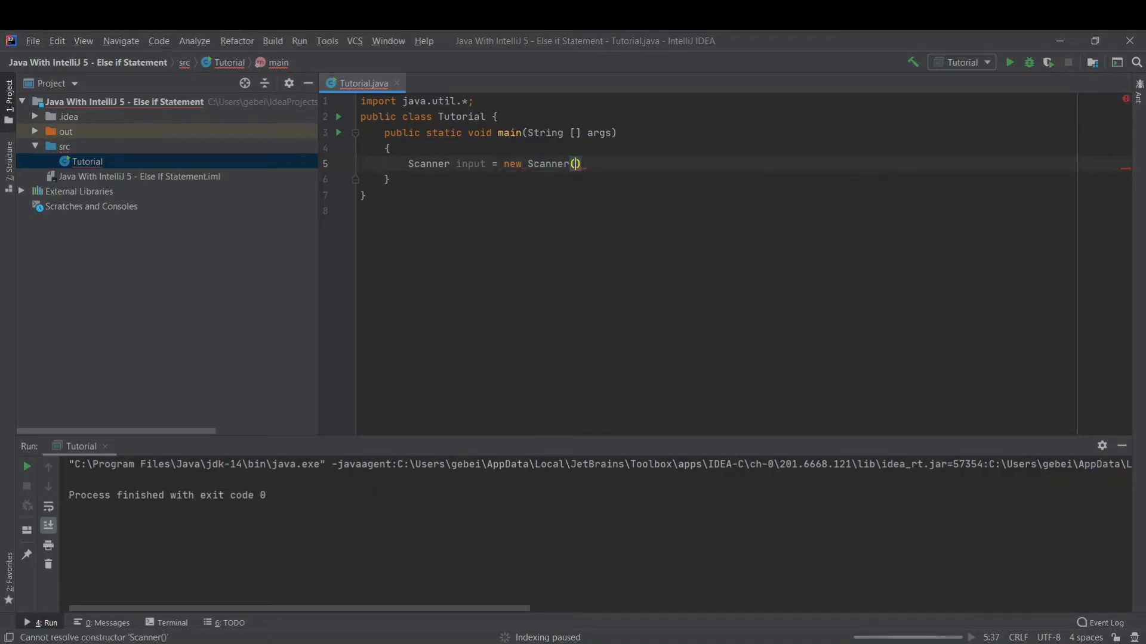
type("System")
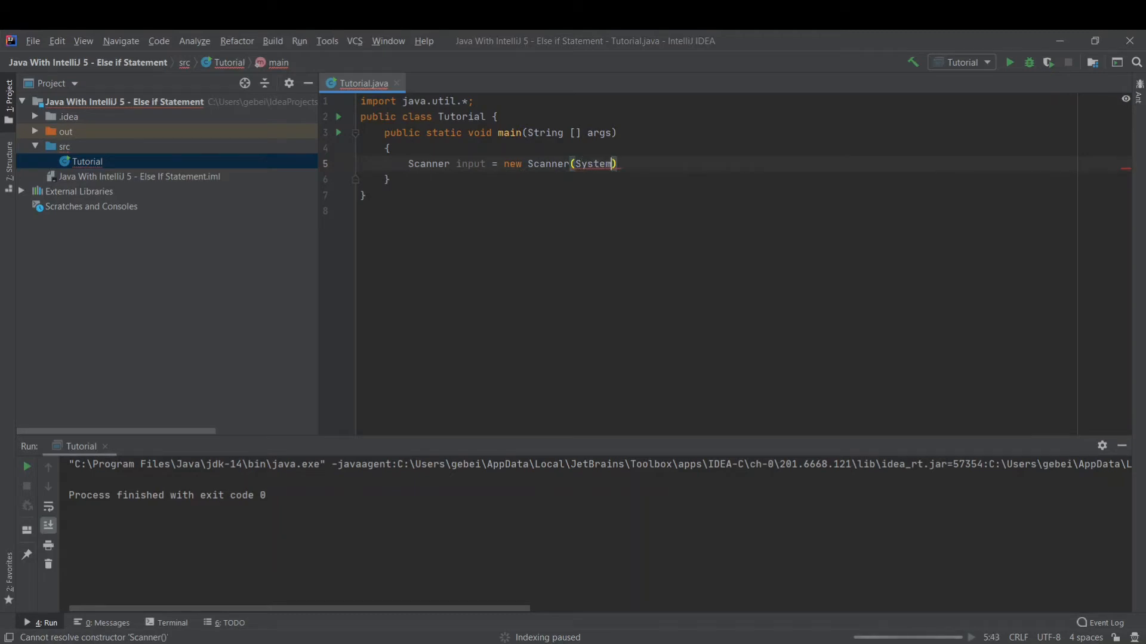
type(".in")
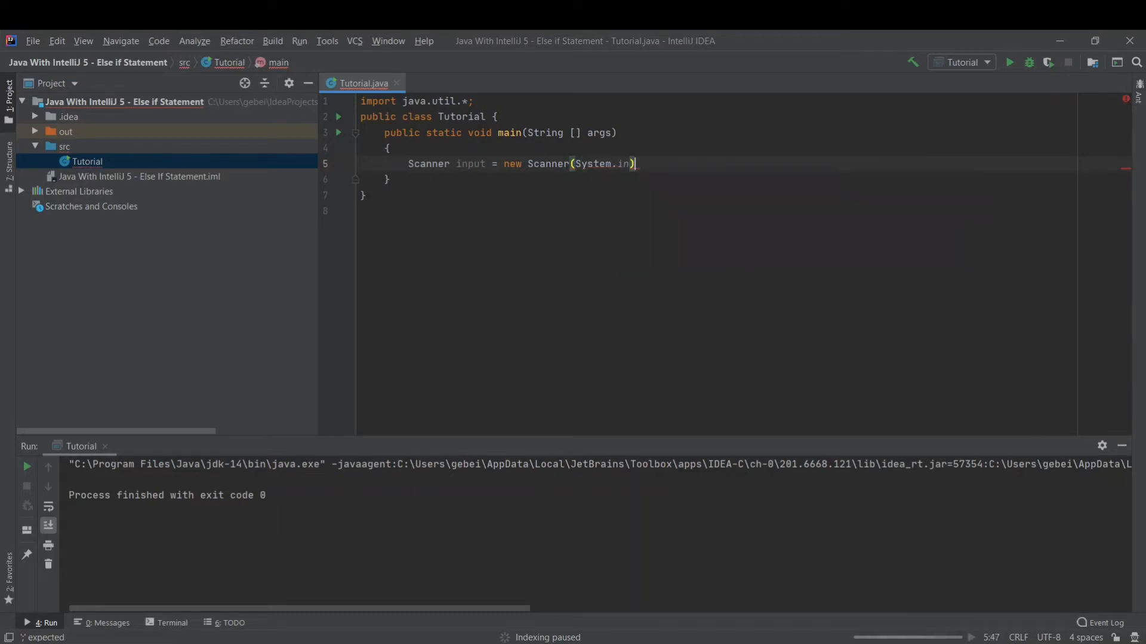
type(";")
key("Enter")
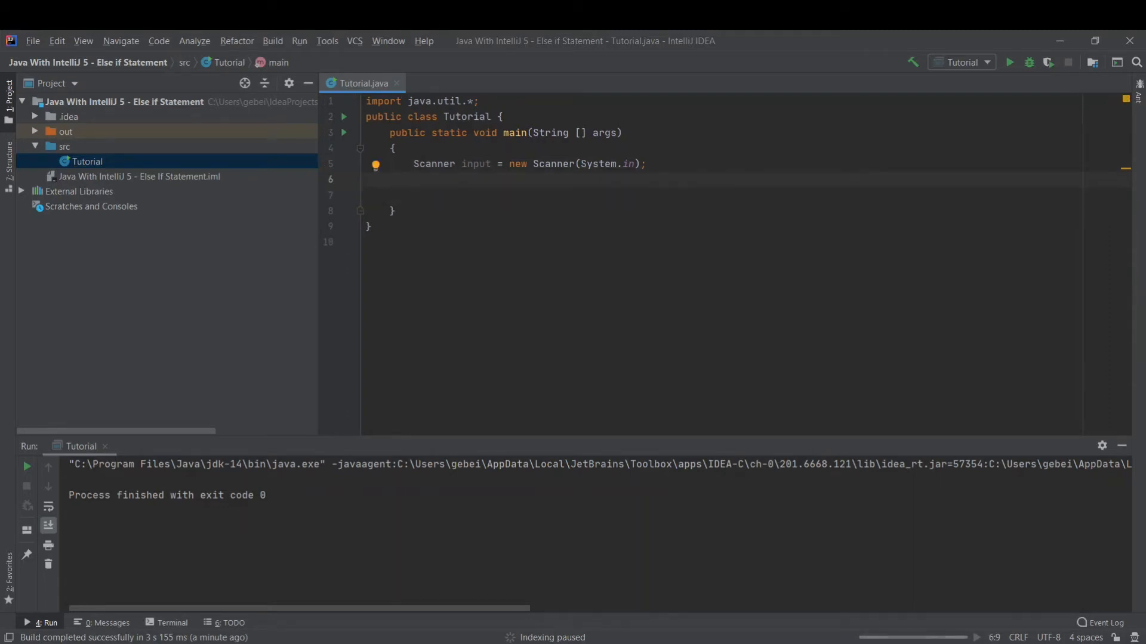
Step: Write a println prompt asking "Which Door Number Do You Want to Pick?"
type("System.out")
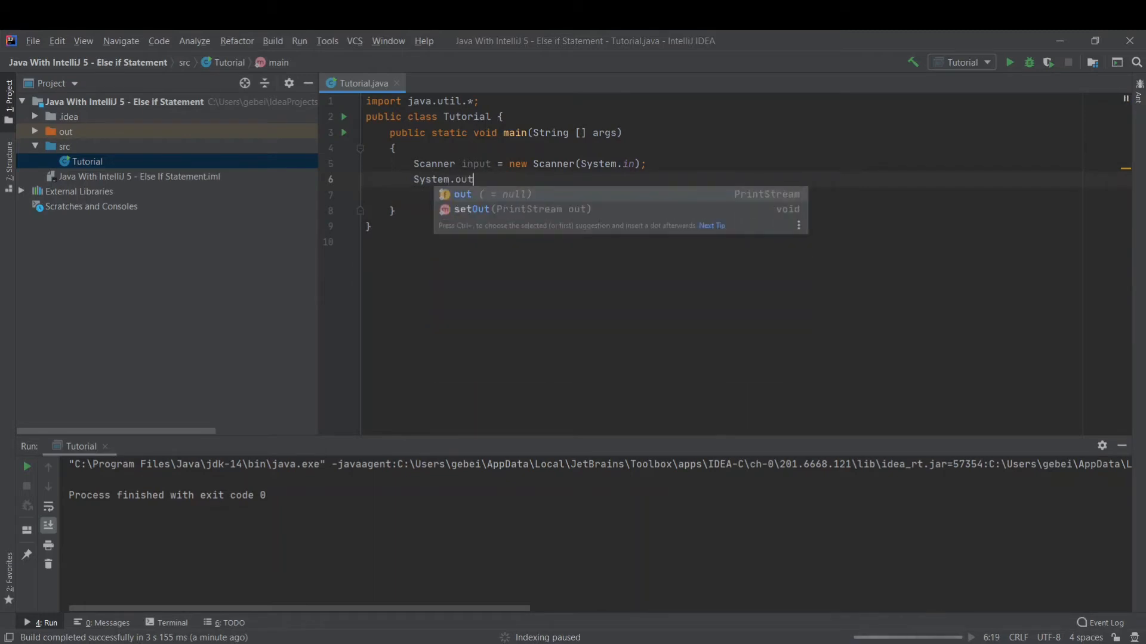
type(".println()")
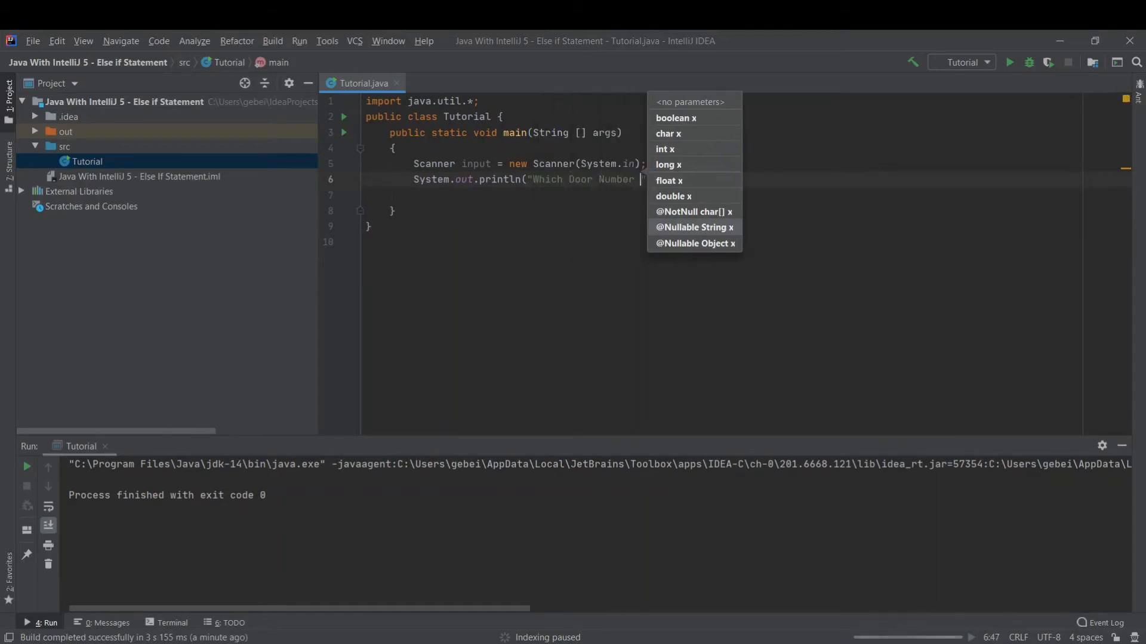
type("Do you")
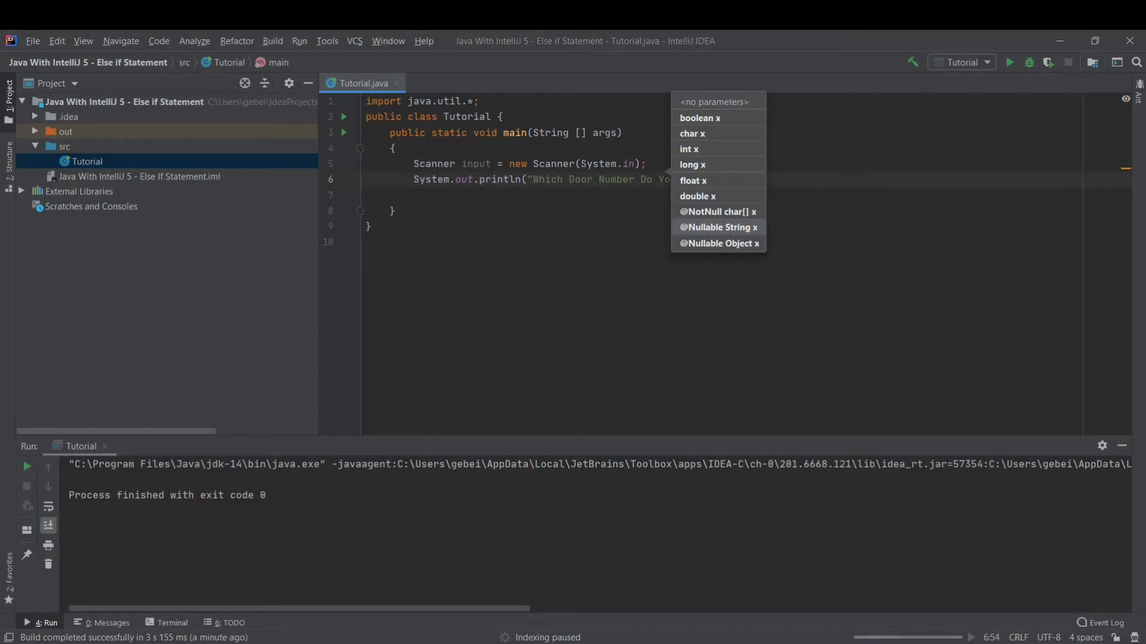
key("Escape")
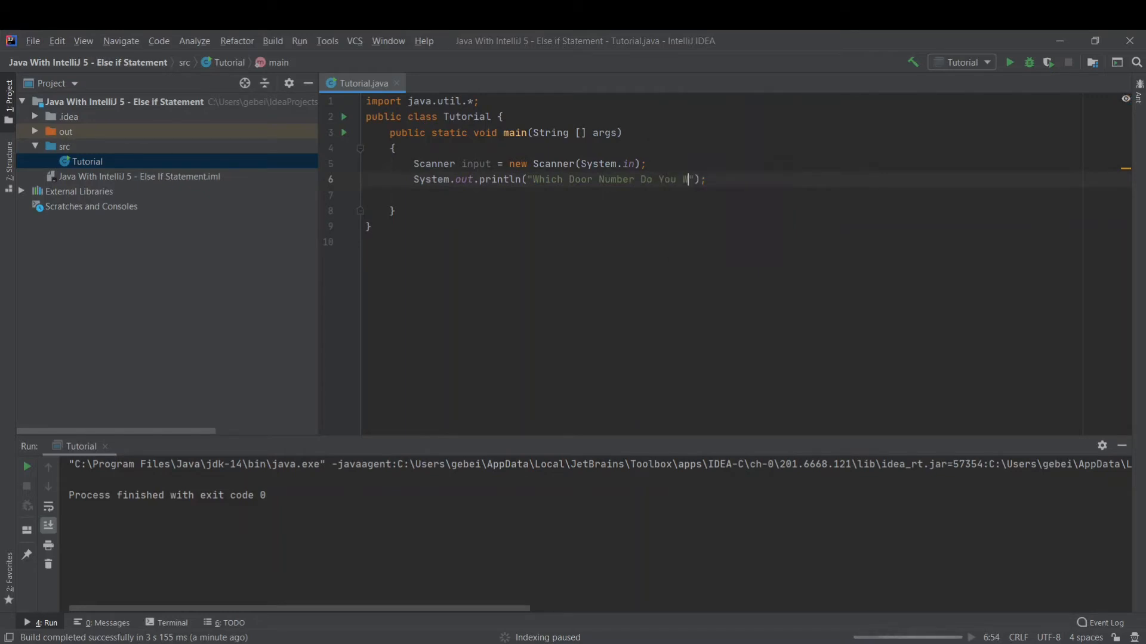
type("ant to Pick")
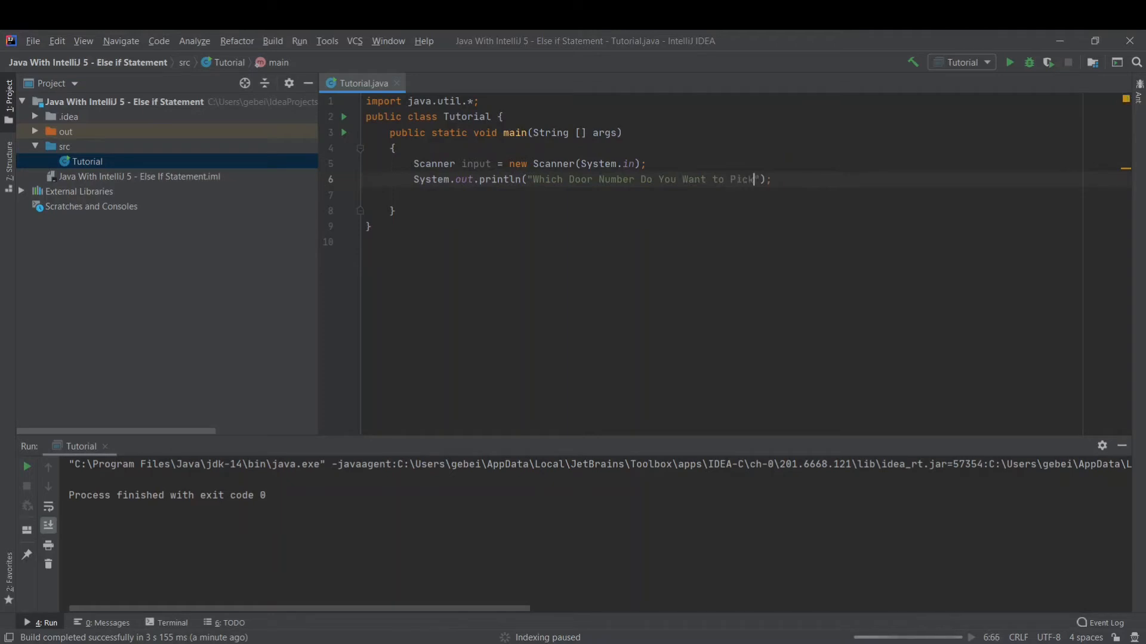
type("? (")
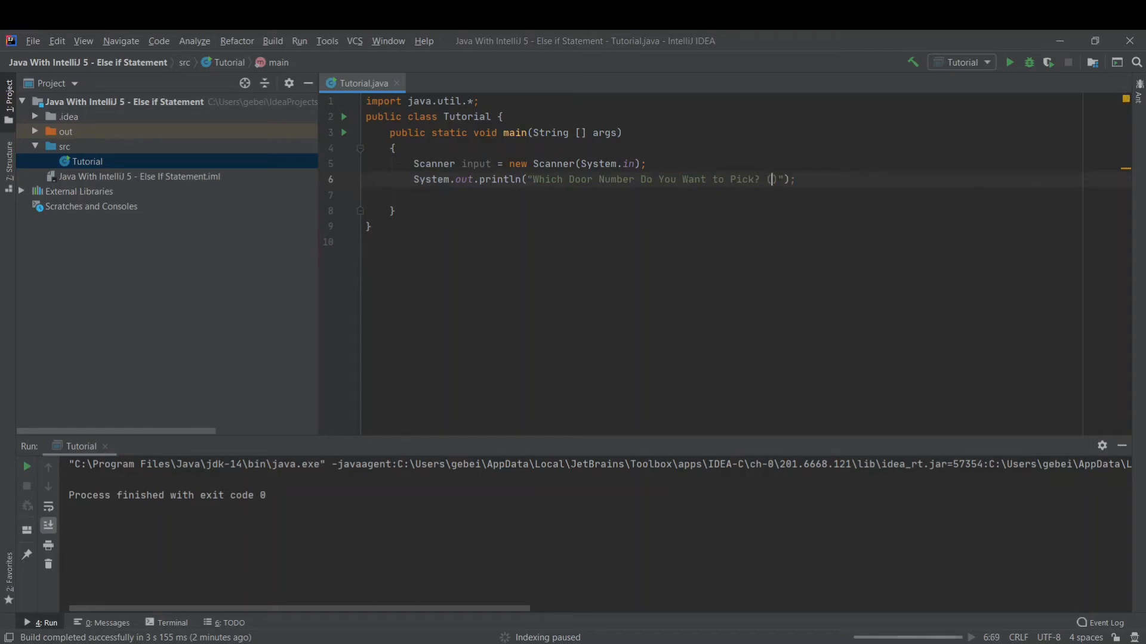
Step: Finish the prompt by listing the choices Door 1, Door 2, Door 3
type("Door")
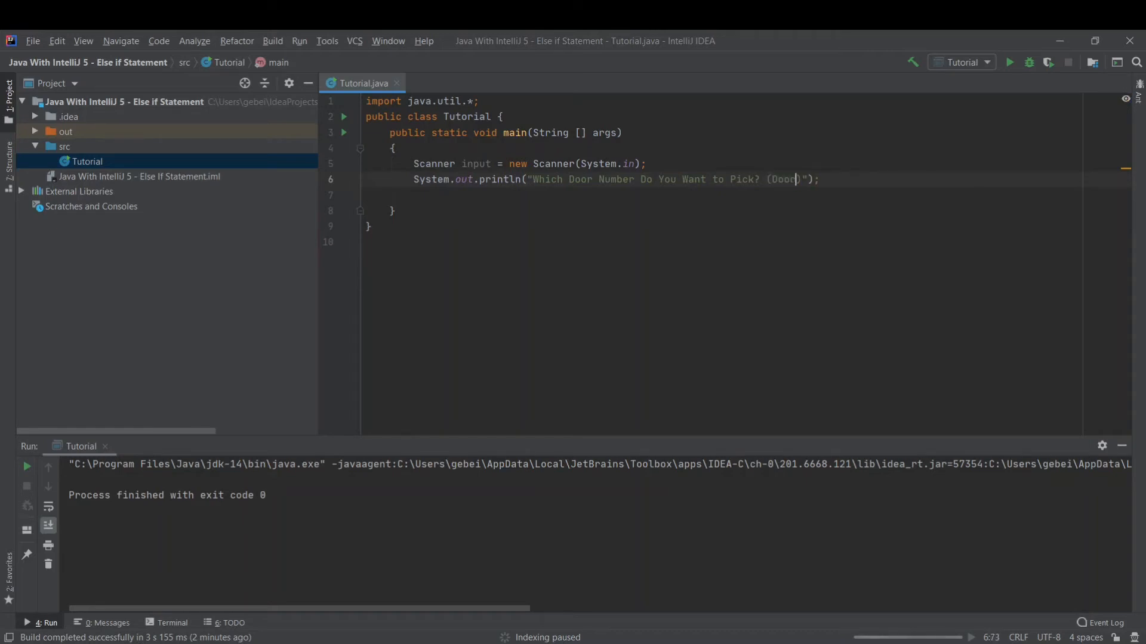
type("1,")
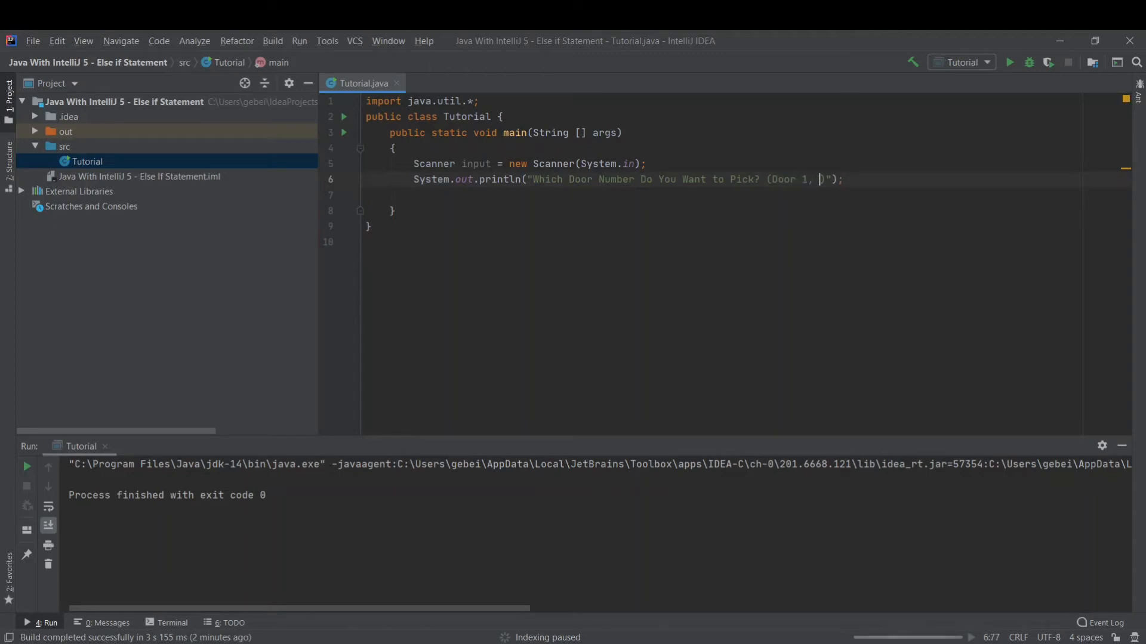
type("Door 2, Door")
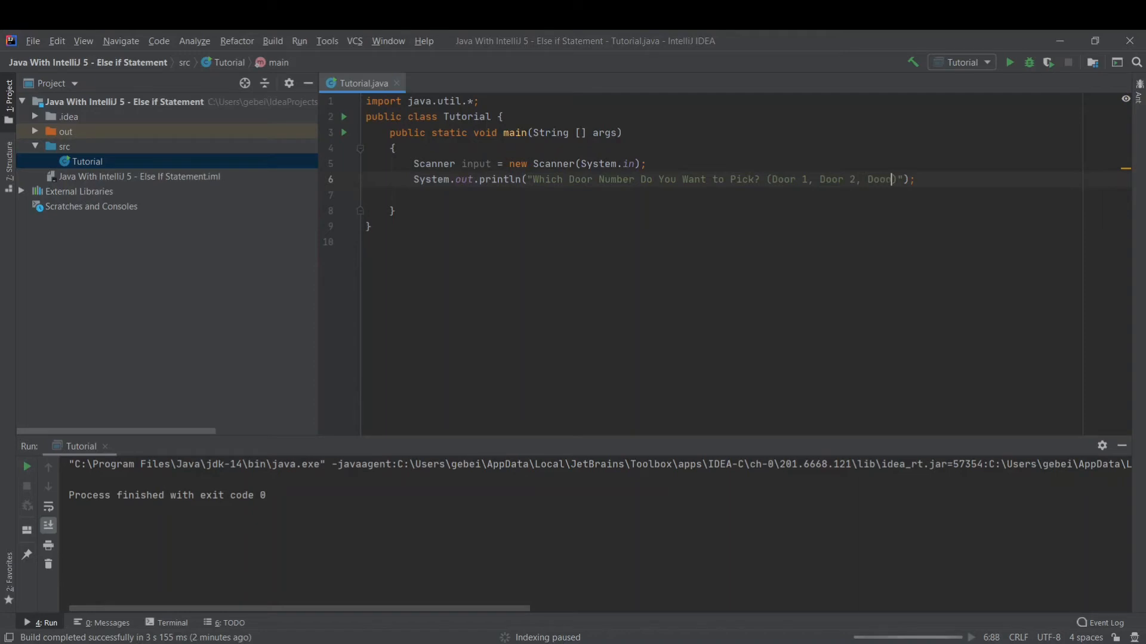
type("3)")
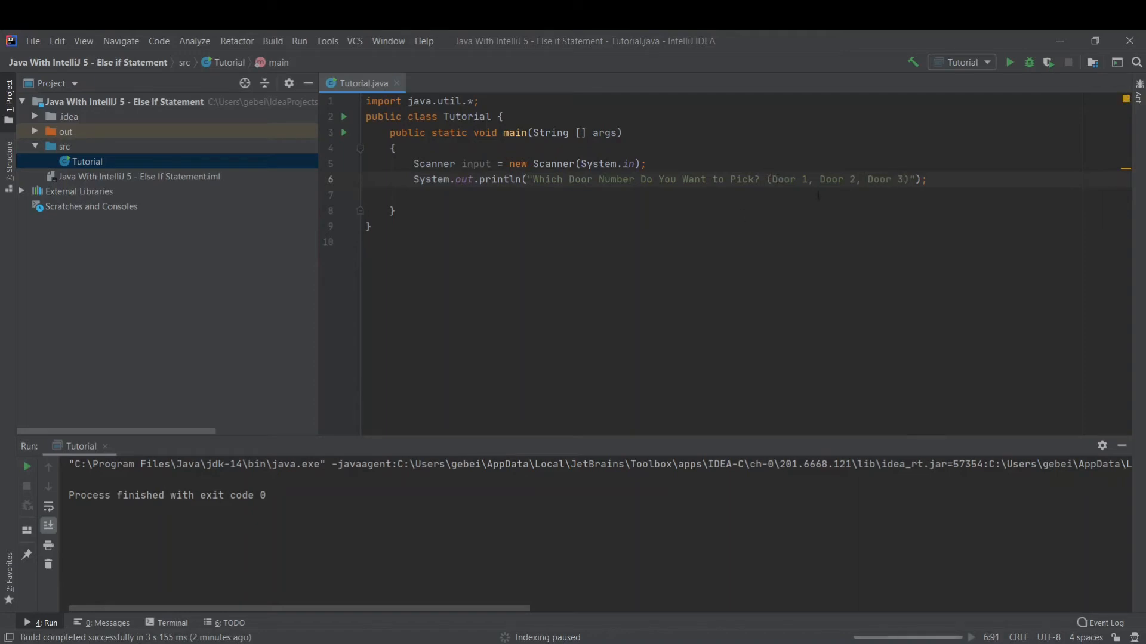
left_click(767, 179)
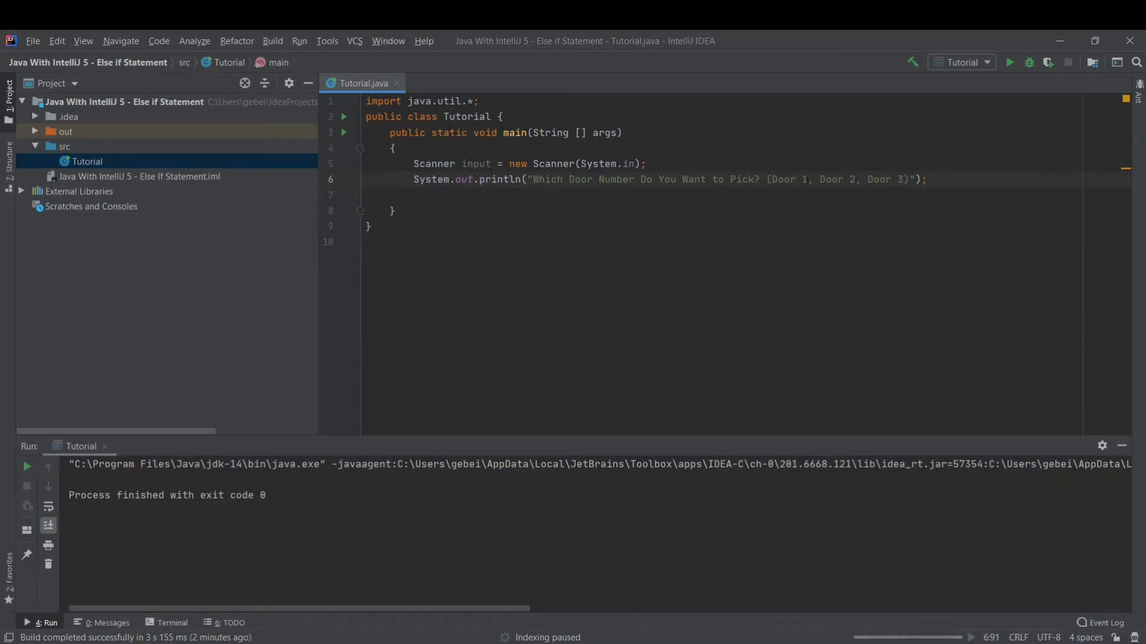
Step: Insert "or " before Door 3 so the prompt reads "Door 1, Door 2, or Door 3"
left_click(868, 180)
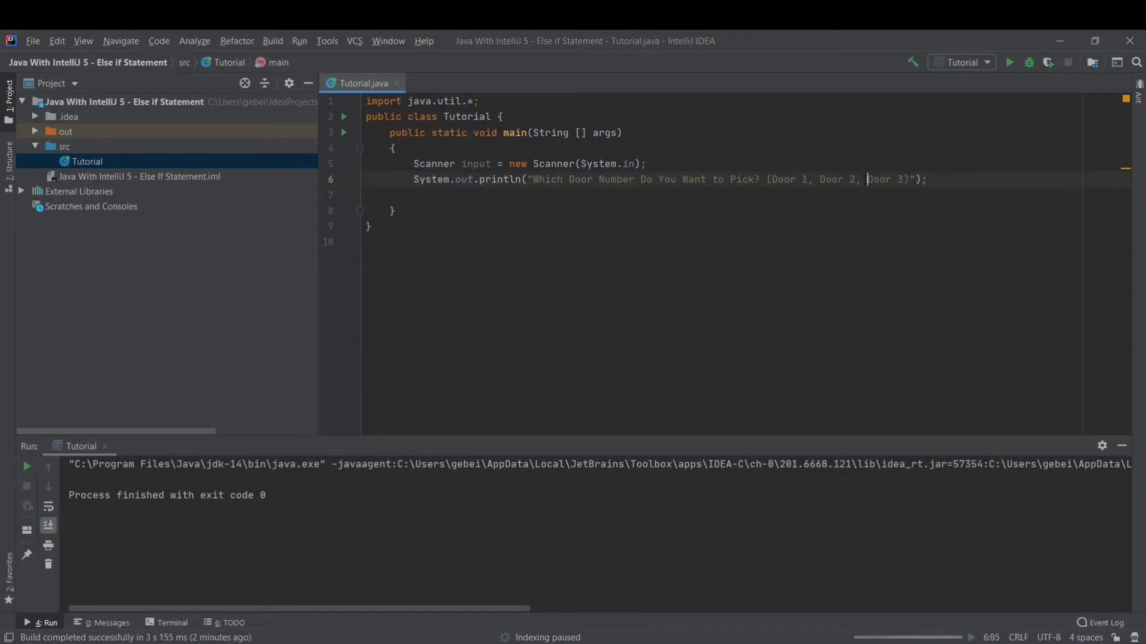
type("or")
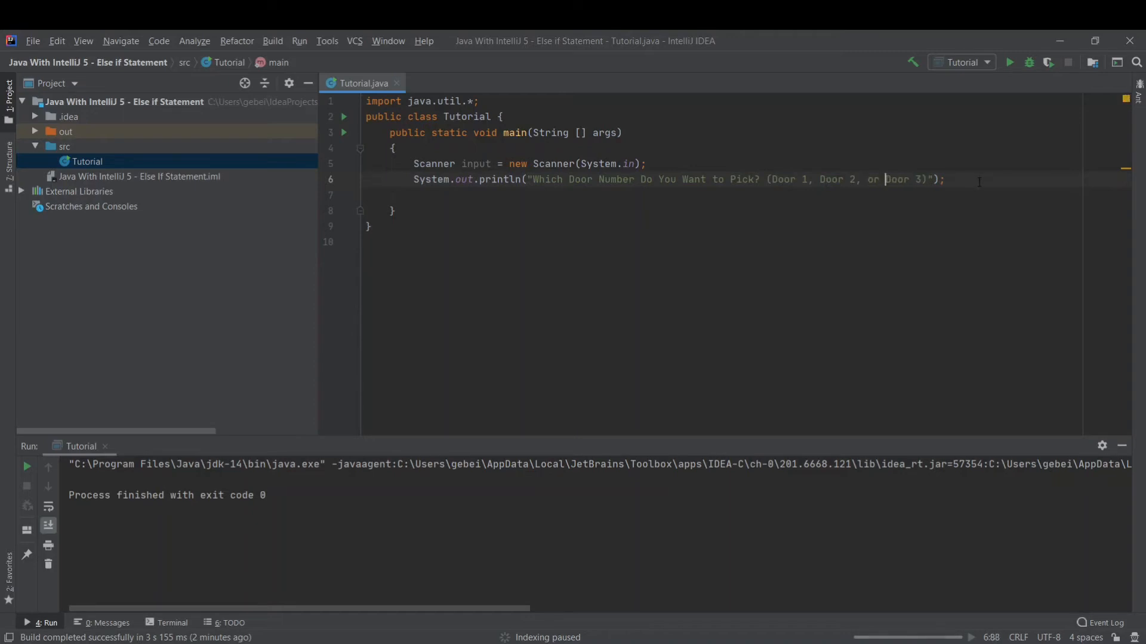
type("i")
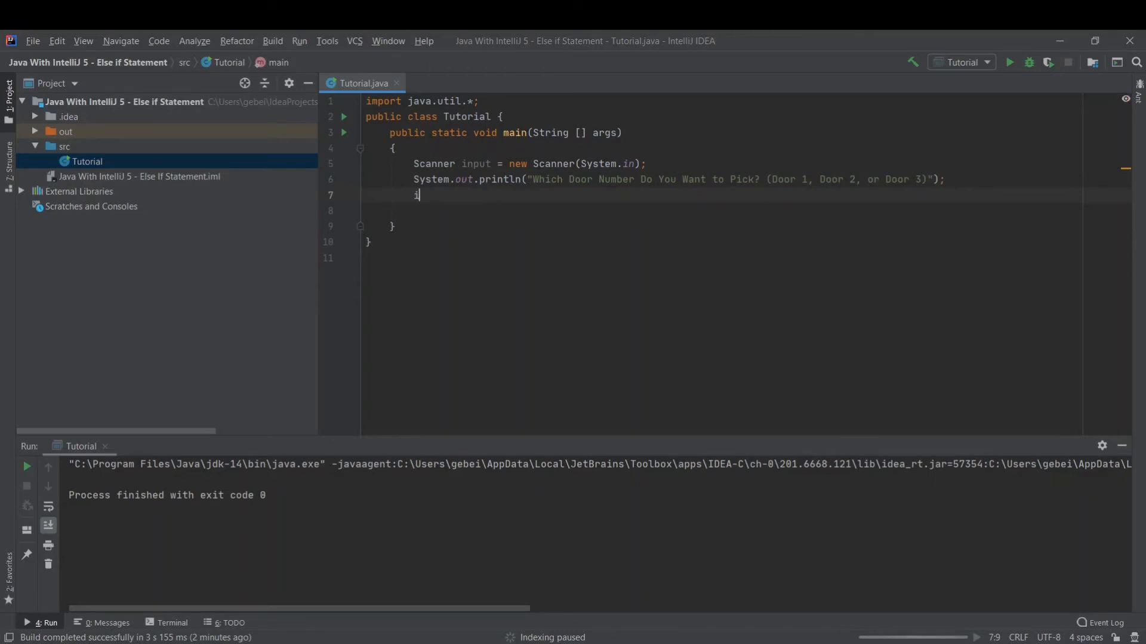
Step: Store the chosen door in int doornum = input.nextInt(); and begin an if statement
type("nt_doornum =")
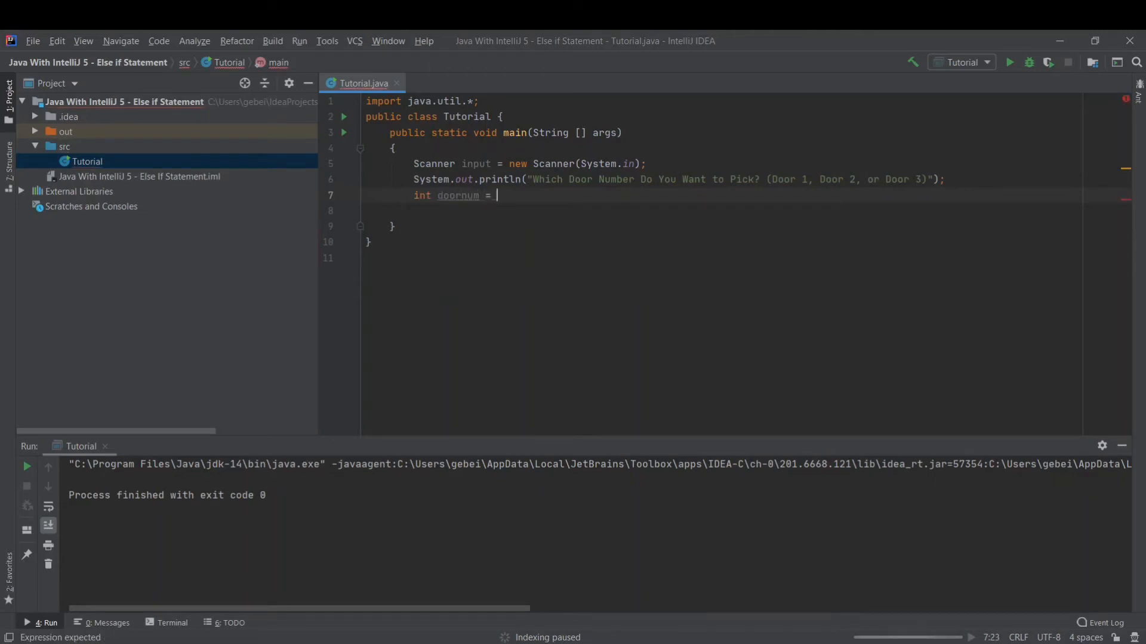
type("input.")
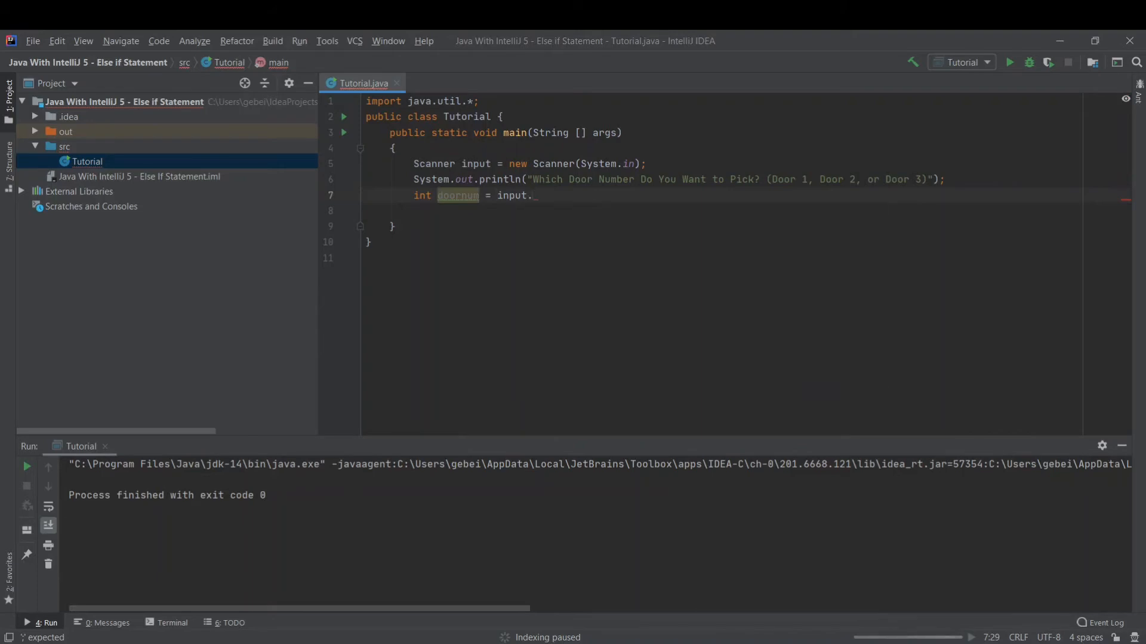
type("nextInt();")
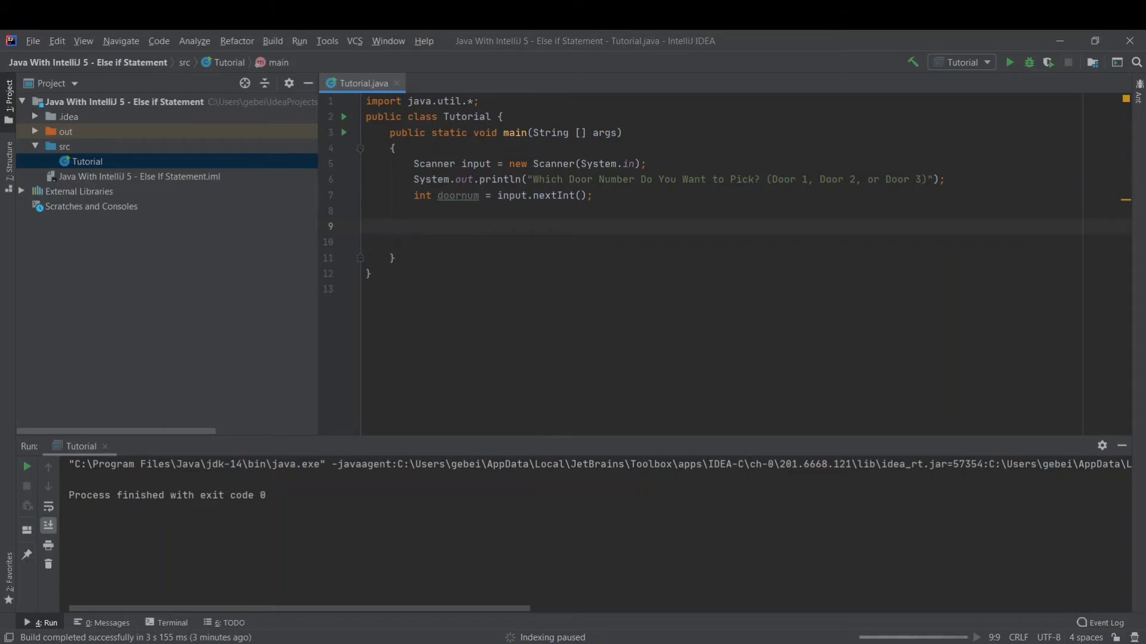
type("if")
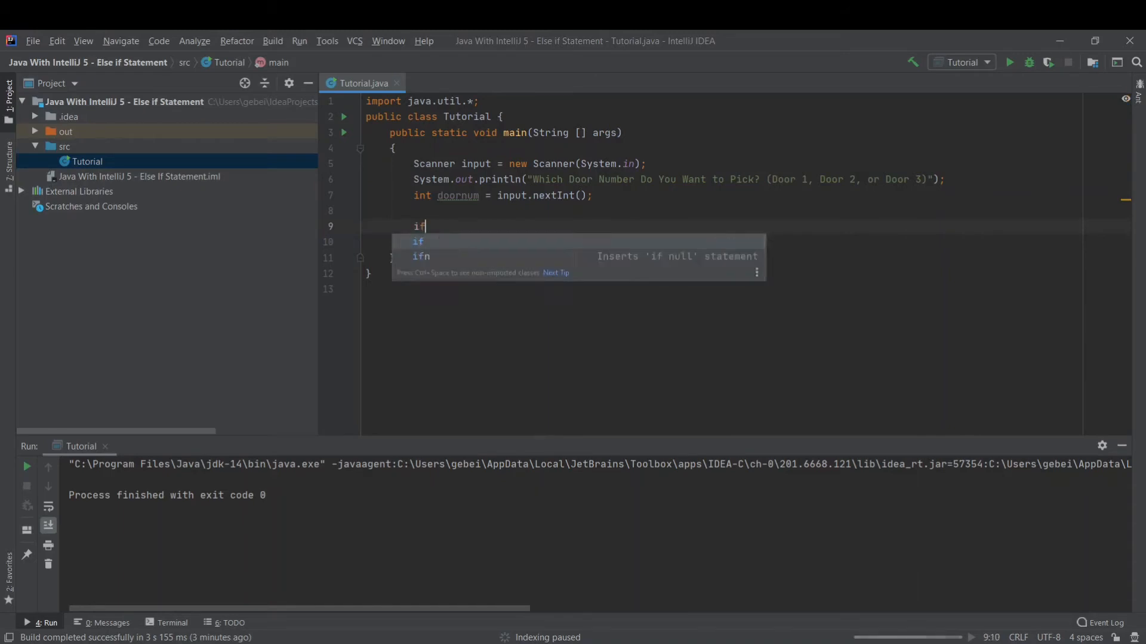
Step: Write the condition if (doornum == 1) and start its println statement
type("(door")
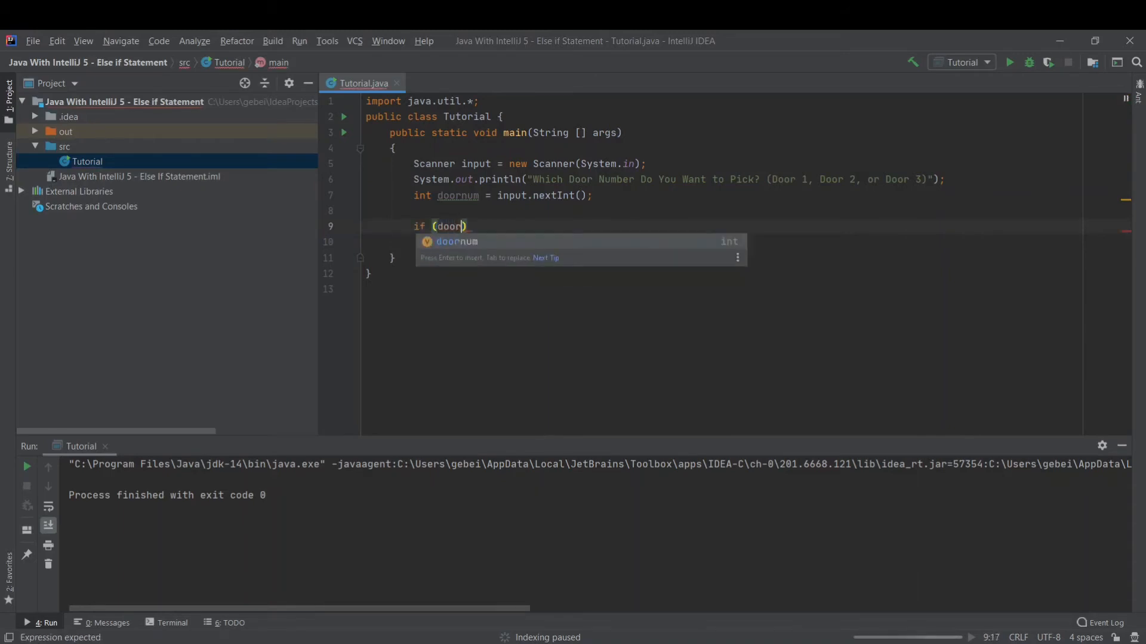
type("r")
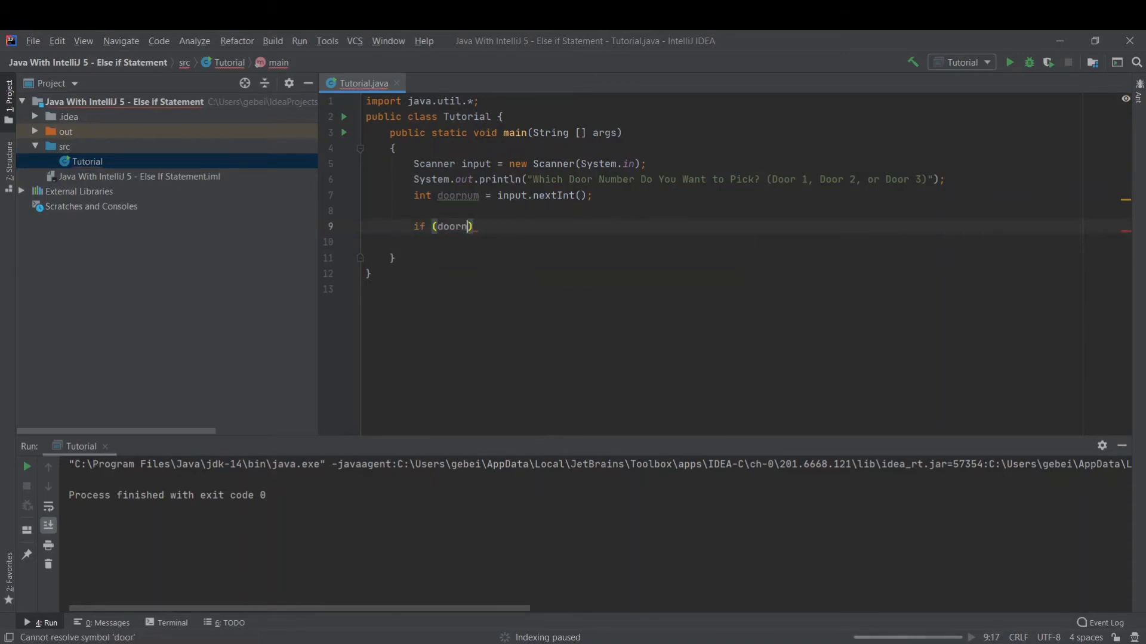
type("num == 1")
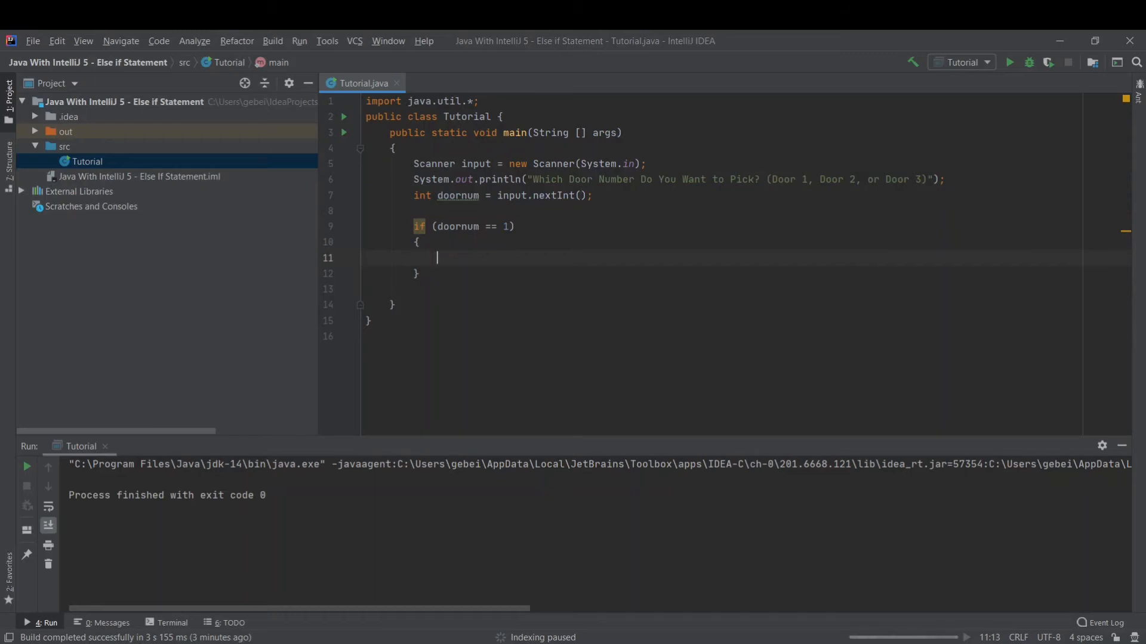
type("Sys")
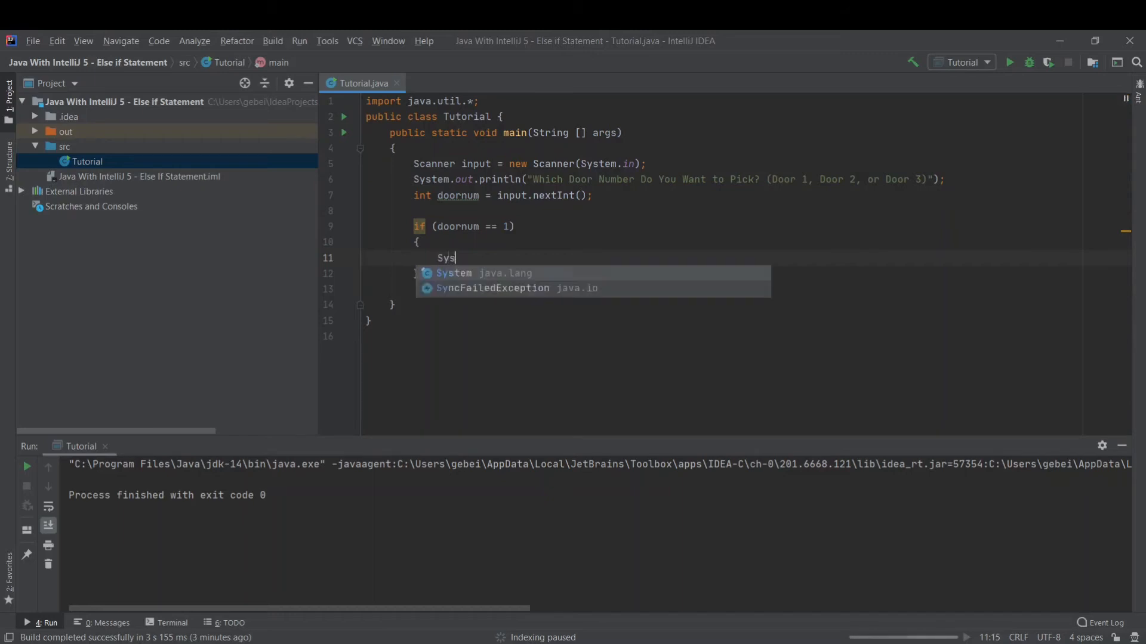
type("tem.out.println(\"\");")
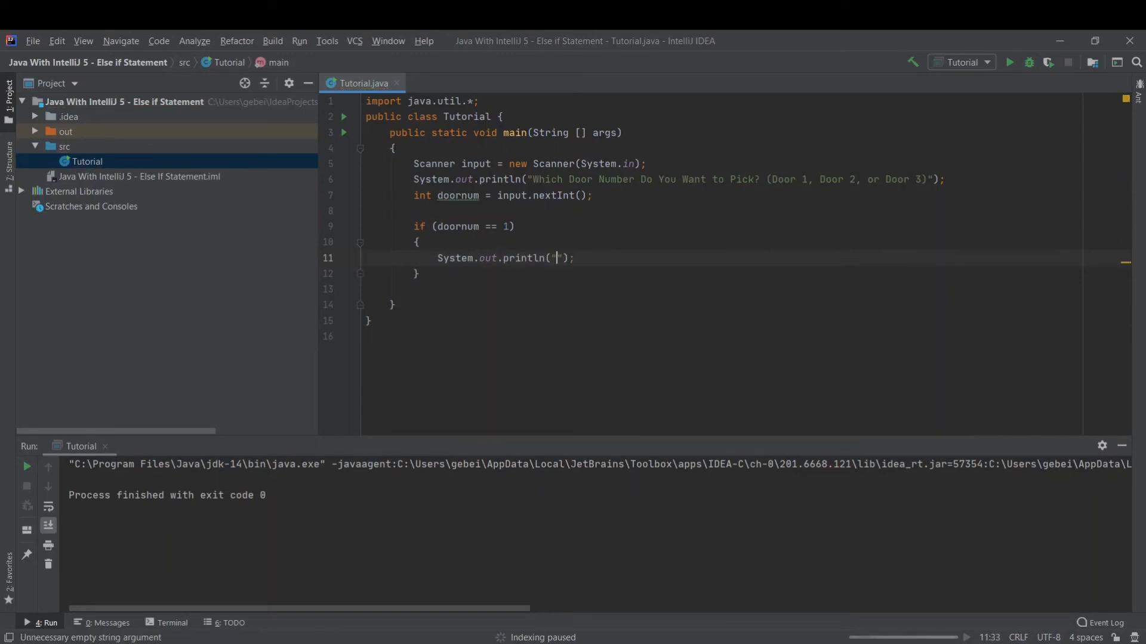
Step: Have the doornum == 1 branch print "You are in the Jungle!"
type("You are")
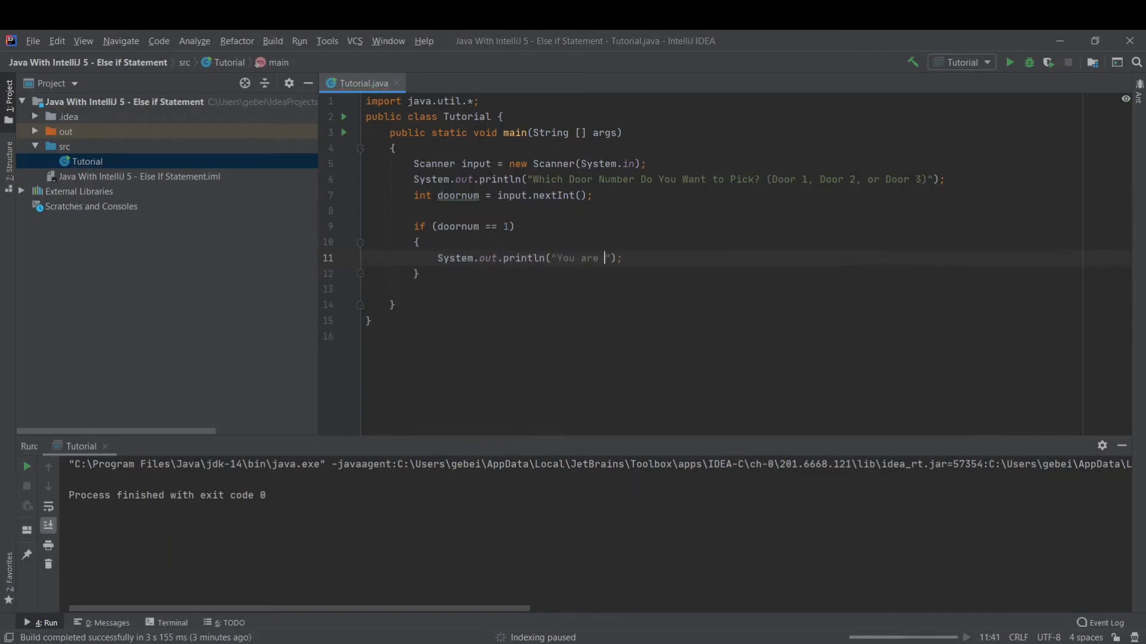
type("in the")
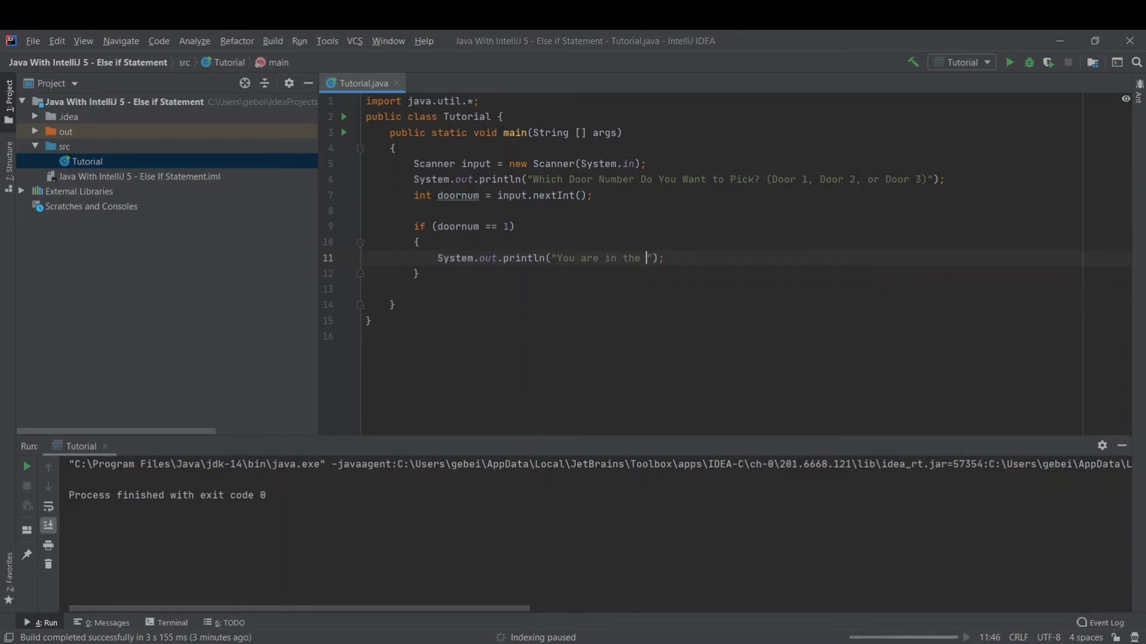
type("Jun")
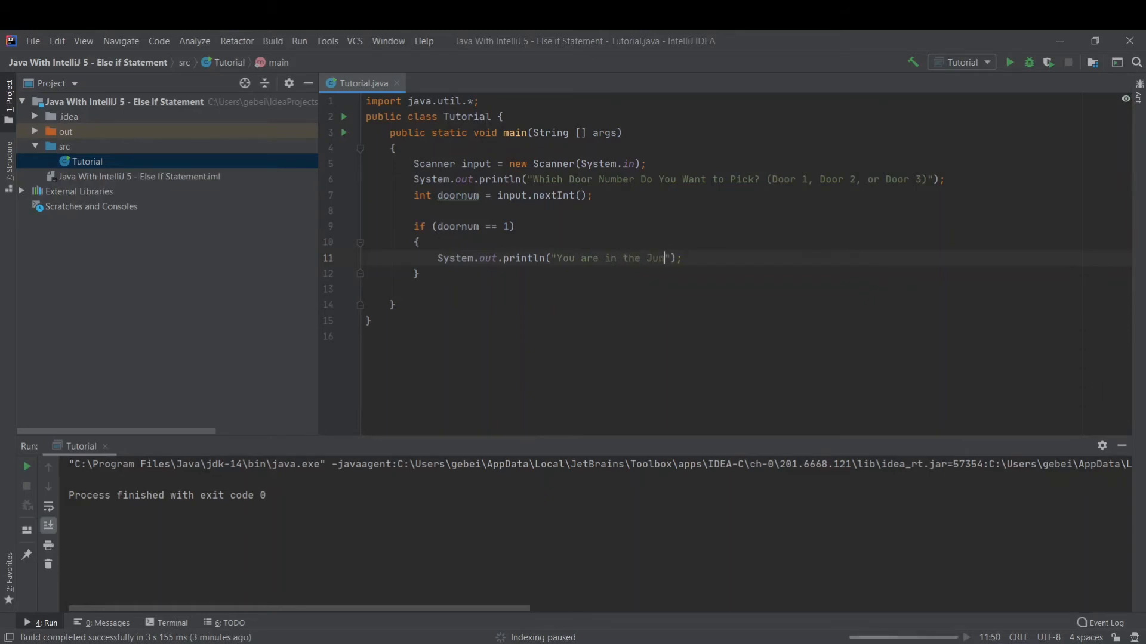
type("gle!")
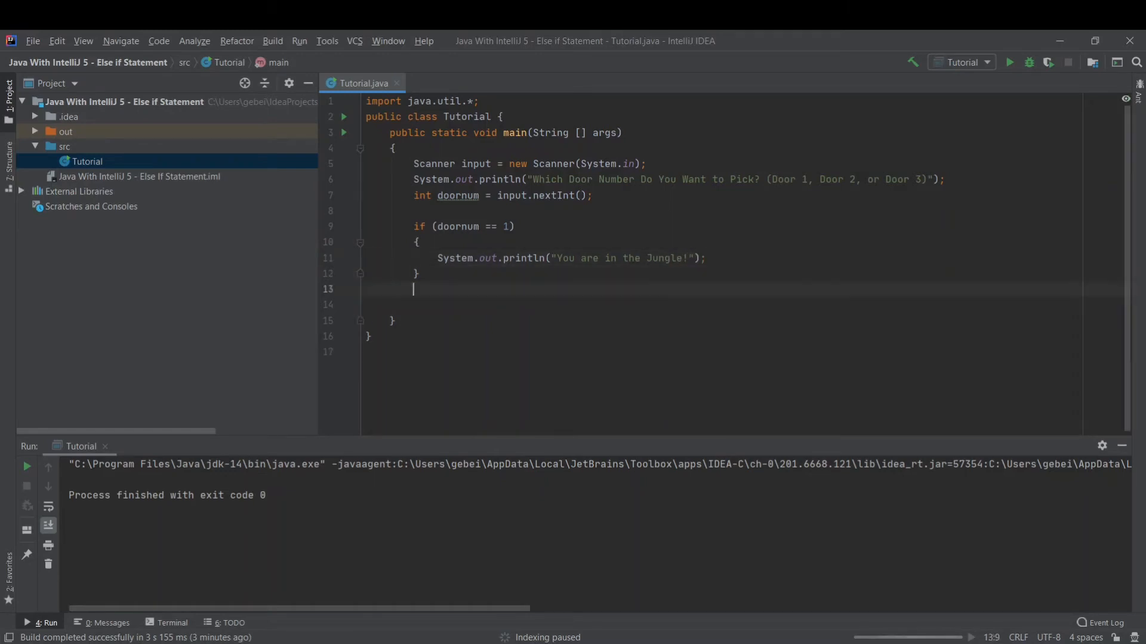
key("enter")
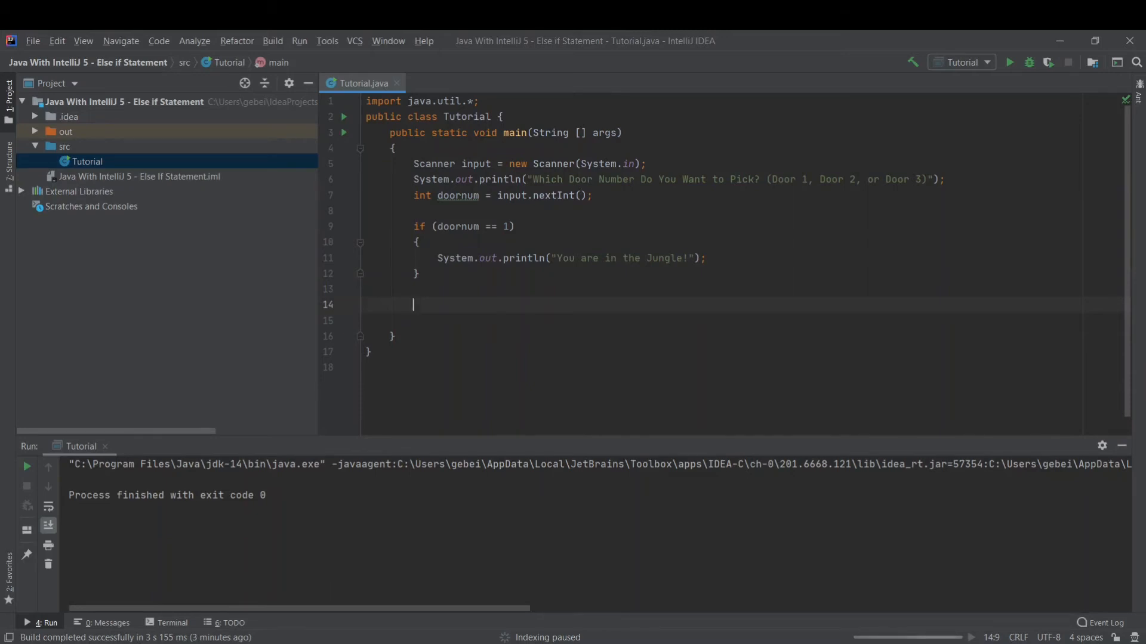
Step: Add else if (doornum == 2) printing "You are in the Desert!"
type("else if (")
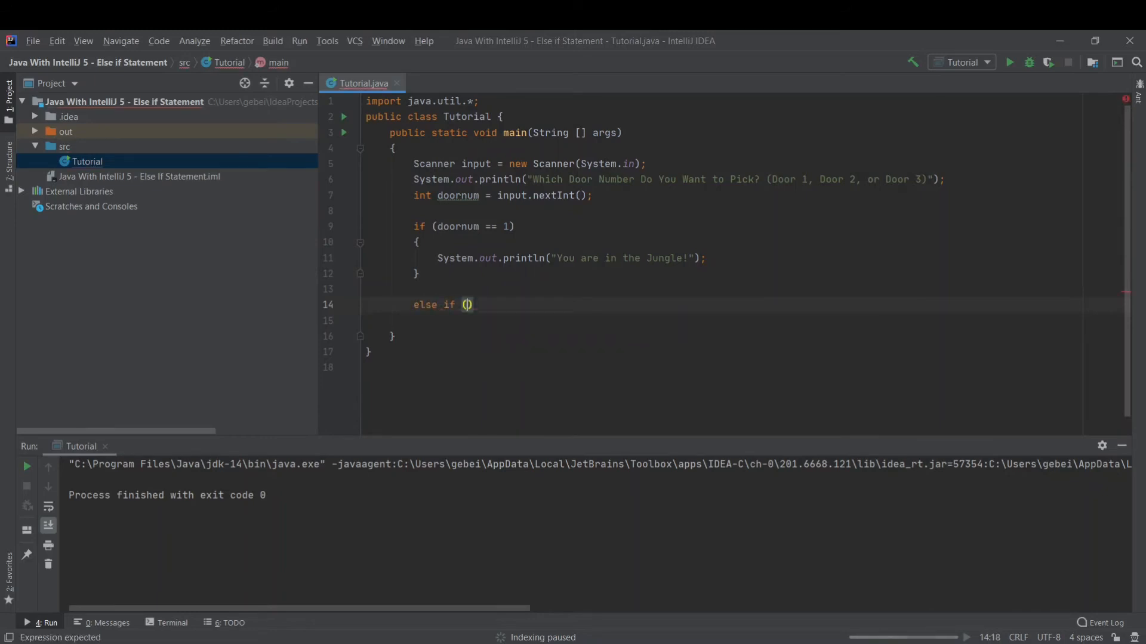
type("doornum ==")
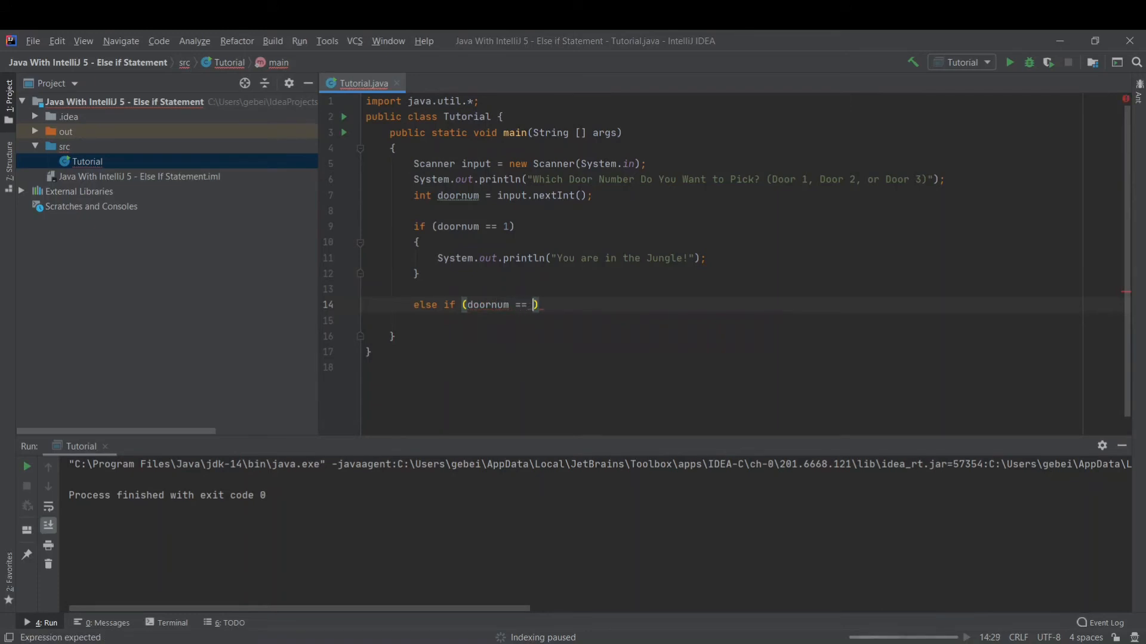
type("2")
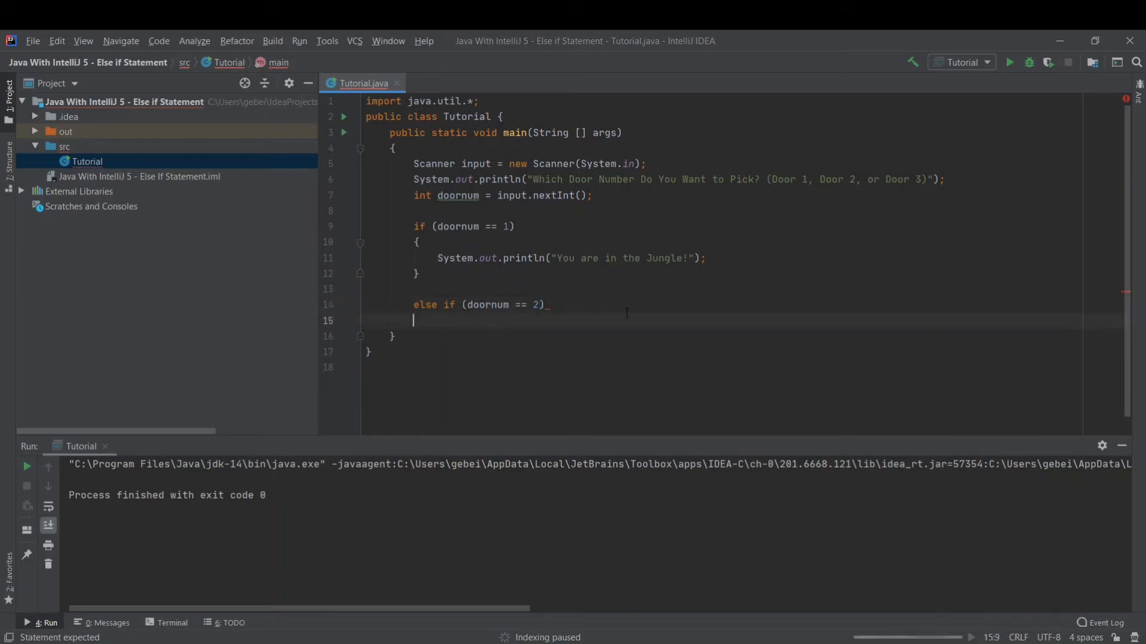
type("{")
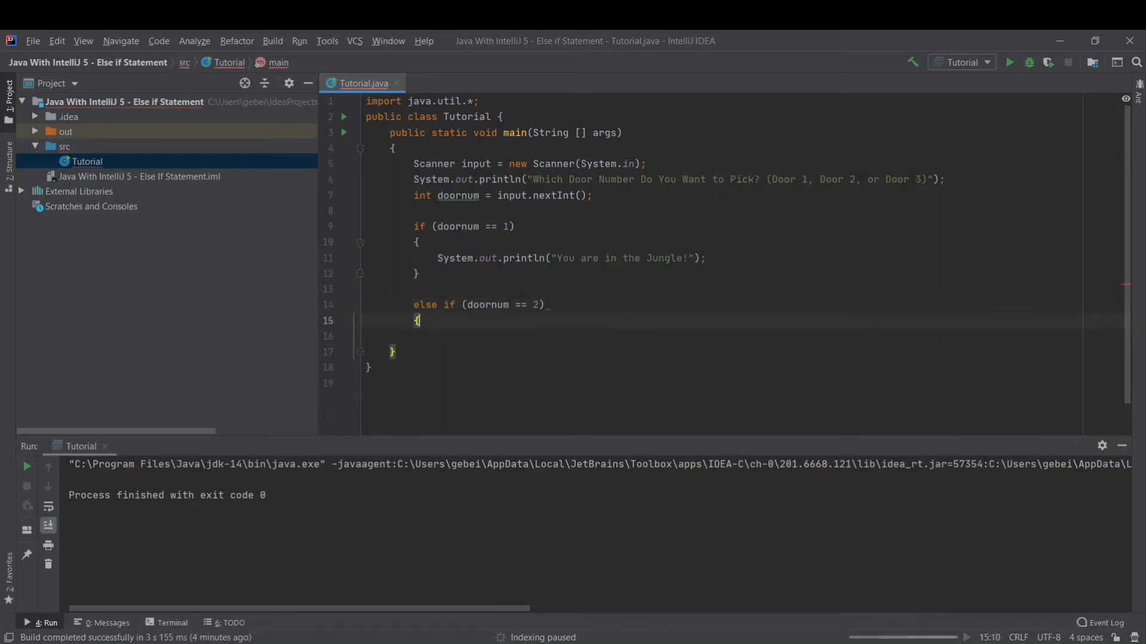
key("enter")
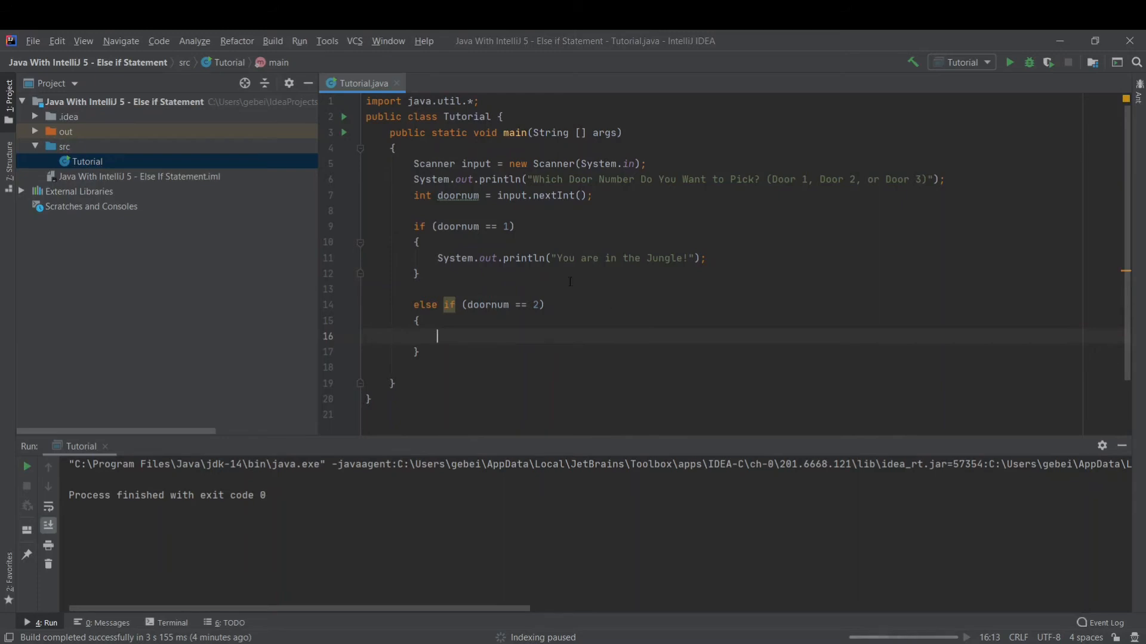
left_click(502, 258)
type("System.out.println(\"You are in the Desert!\");")
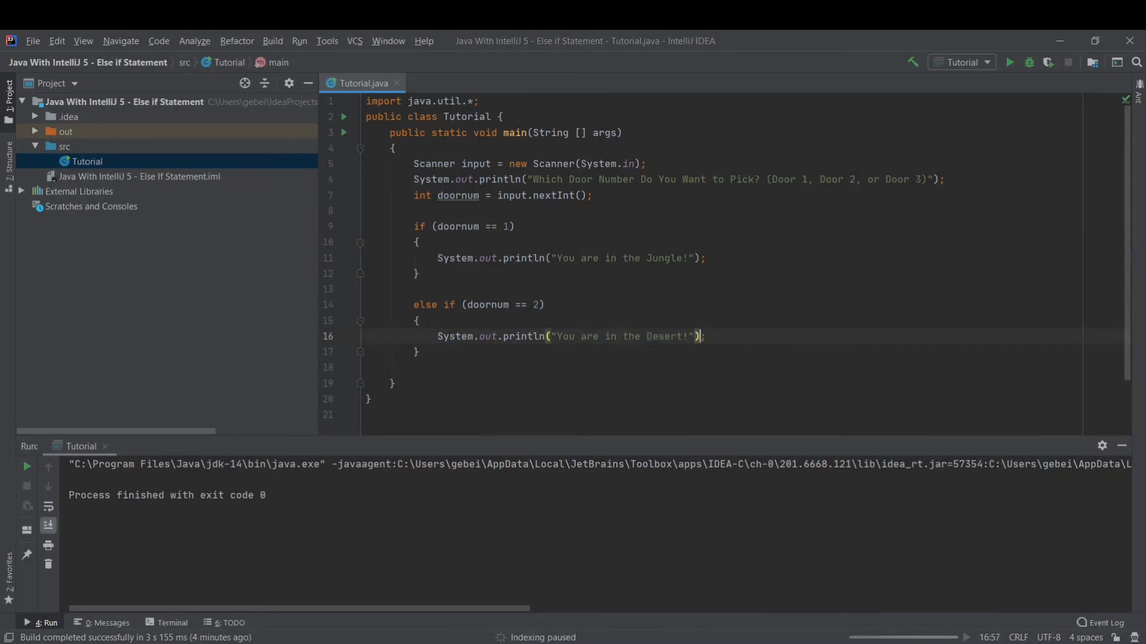
key("Enter")
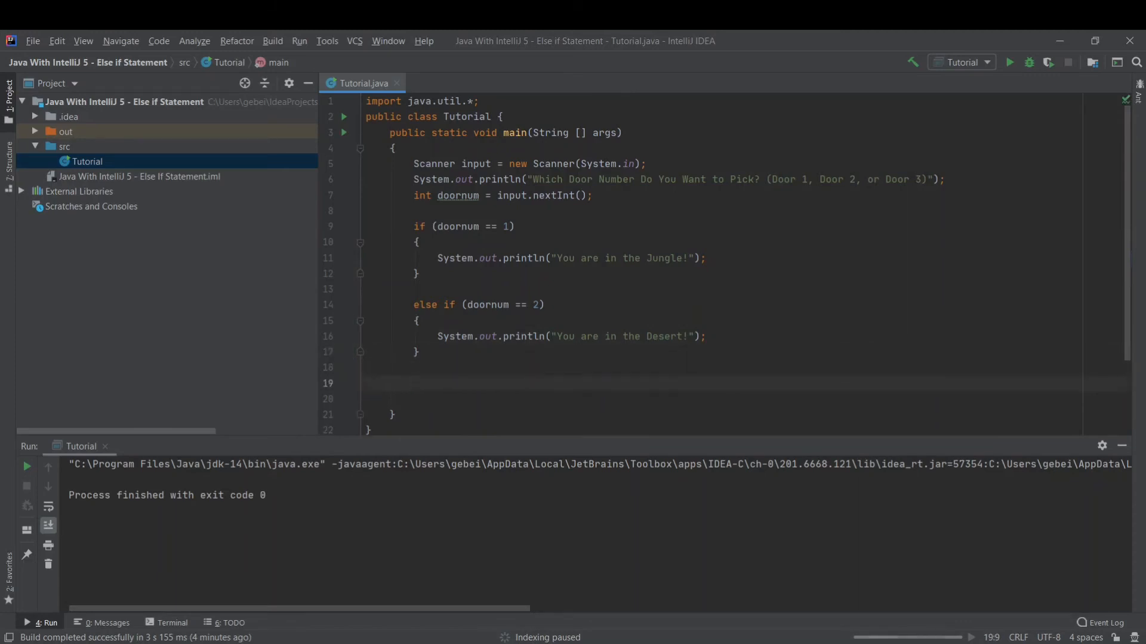
Step: Add the condition else if (doornum == 3) with its braces
type("else if")
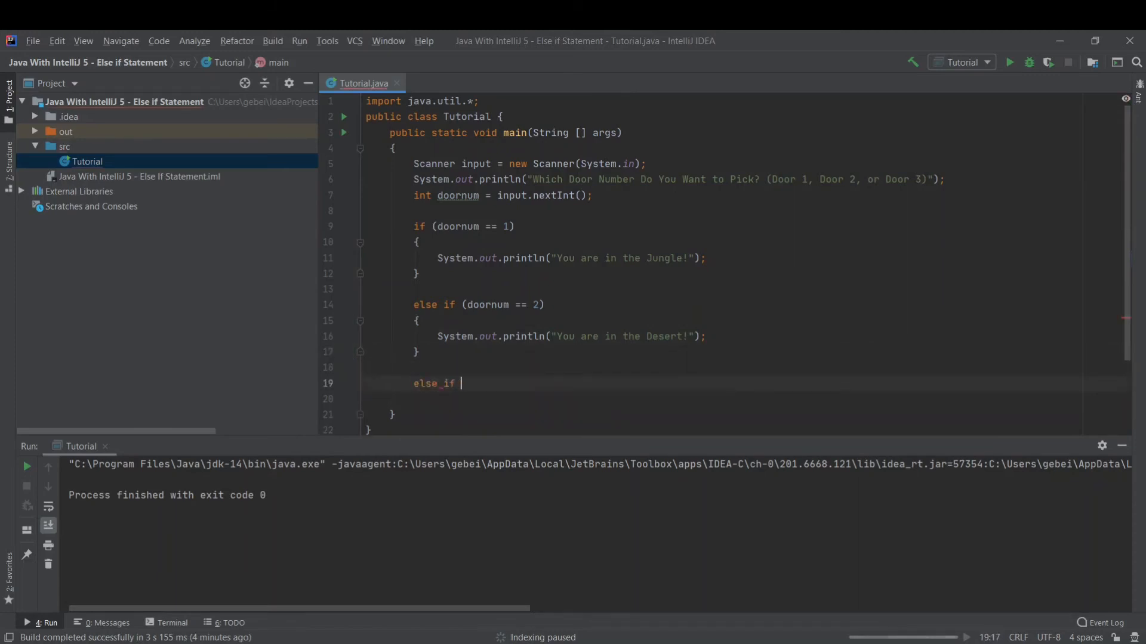
type("(")
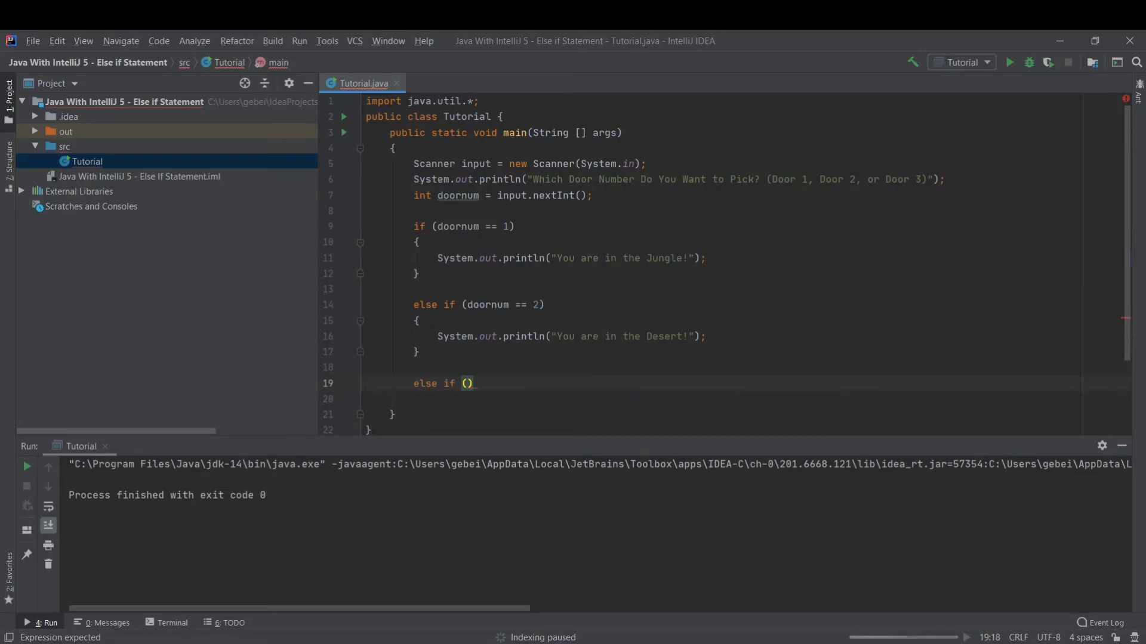
type("d")
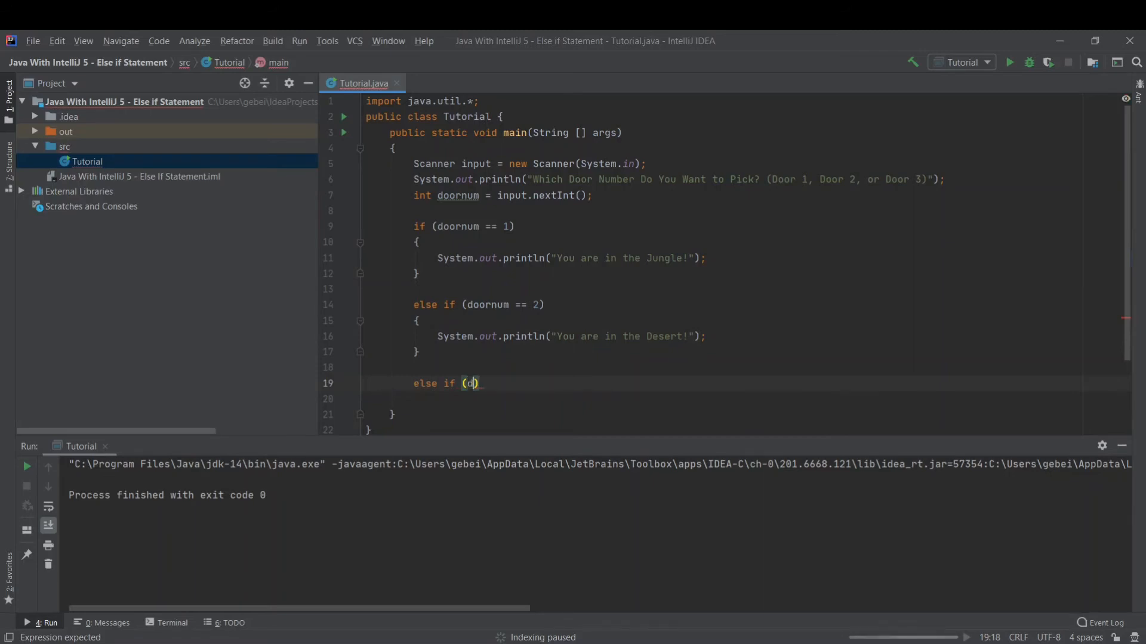
type("oornum == 3")
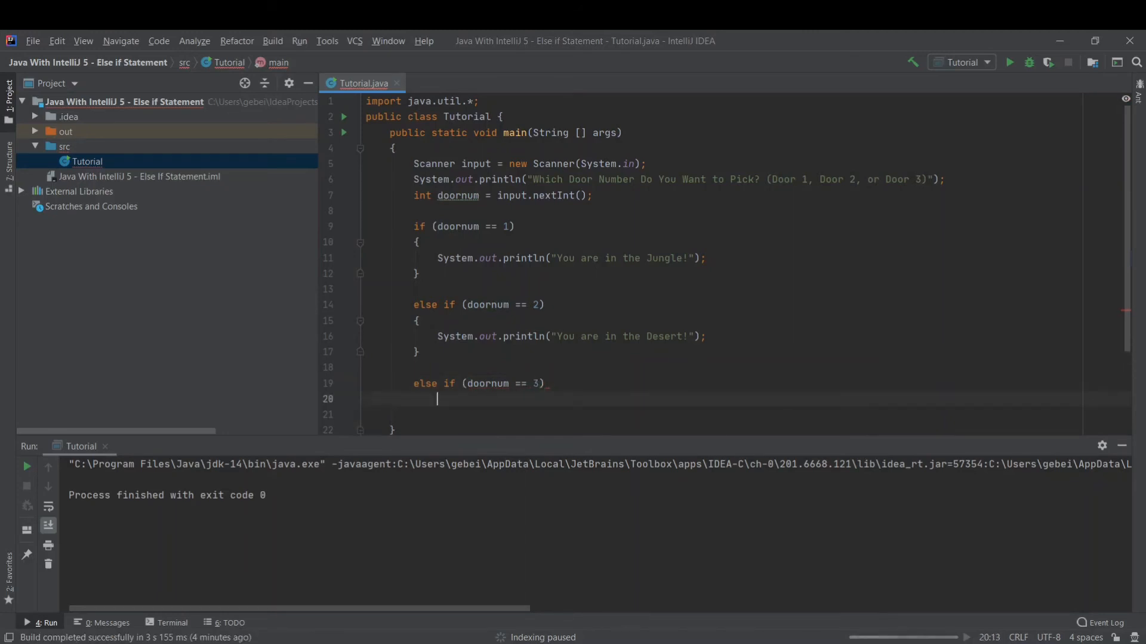
type("{")
left_click(743, 414)
type("System.out.prin")
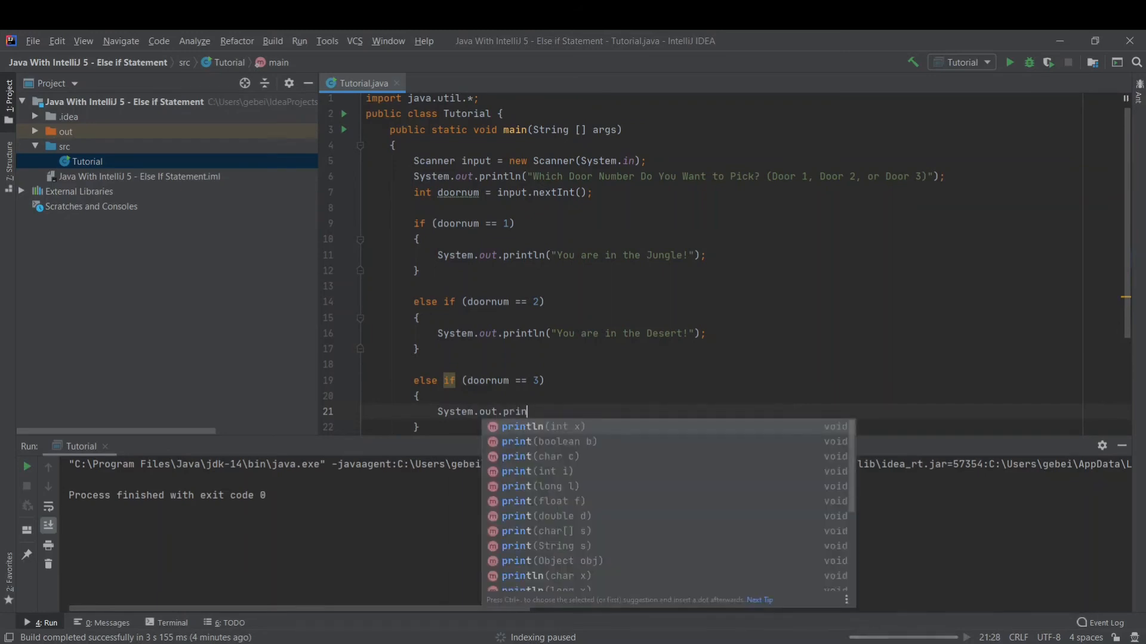
Step: Have the doornum == 3 branch print "You are in the City! Your ideal City!"
left_click(544, 426)
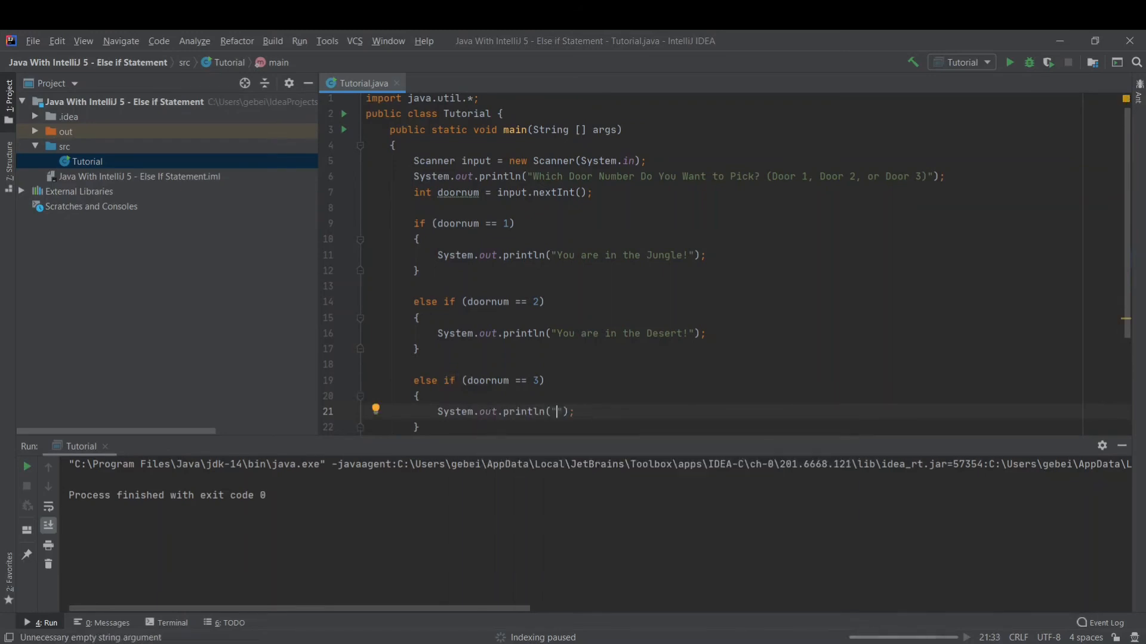
type("You are")
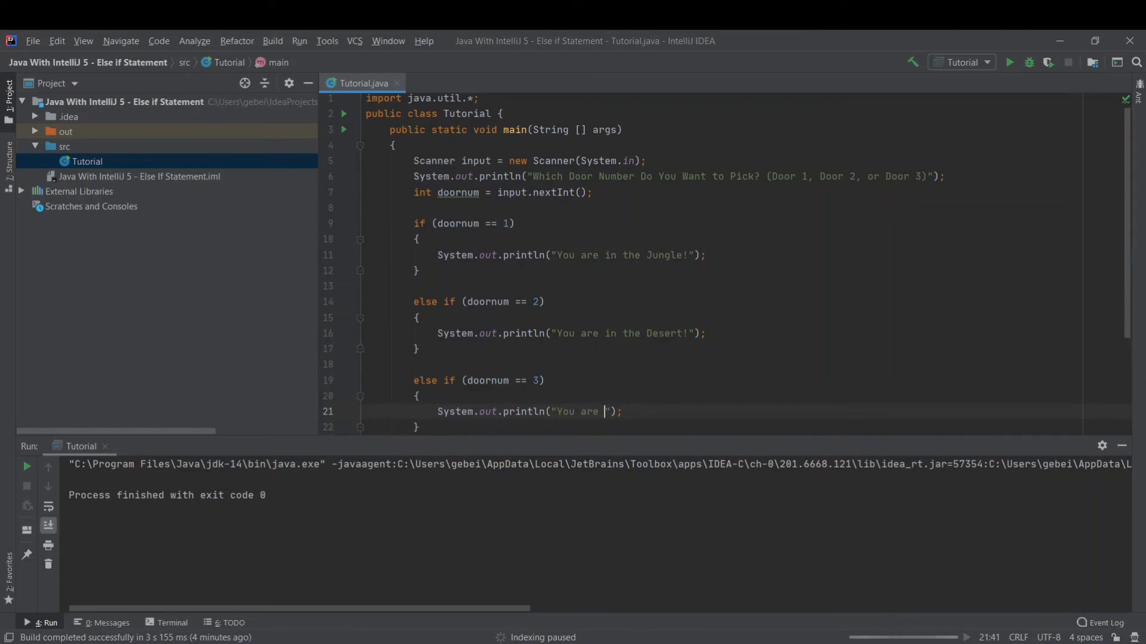
type("in the Cir")
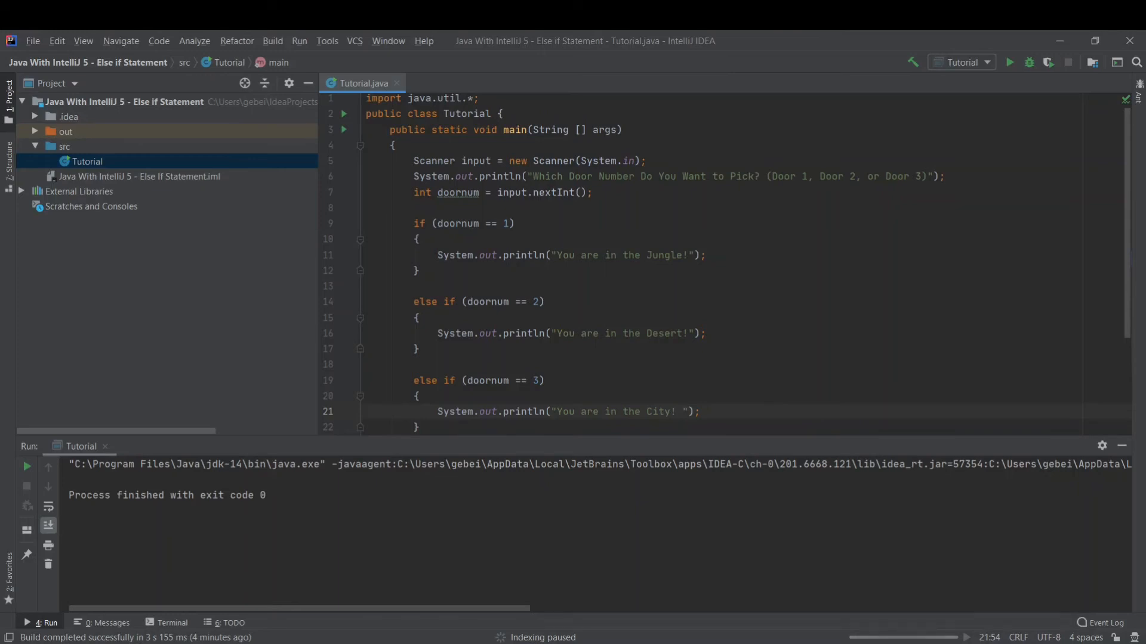
type("Your ideal City!")
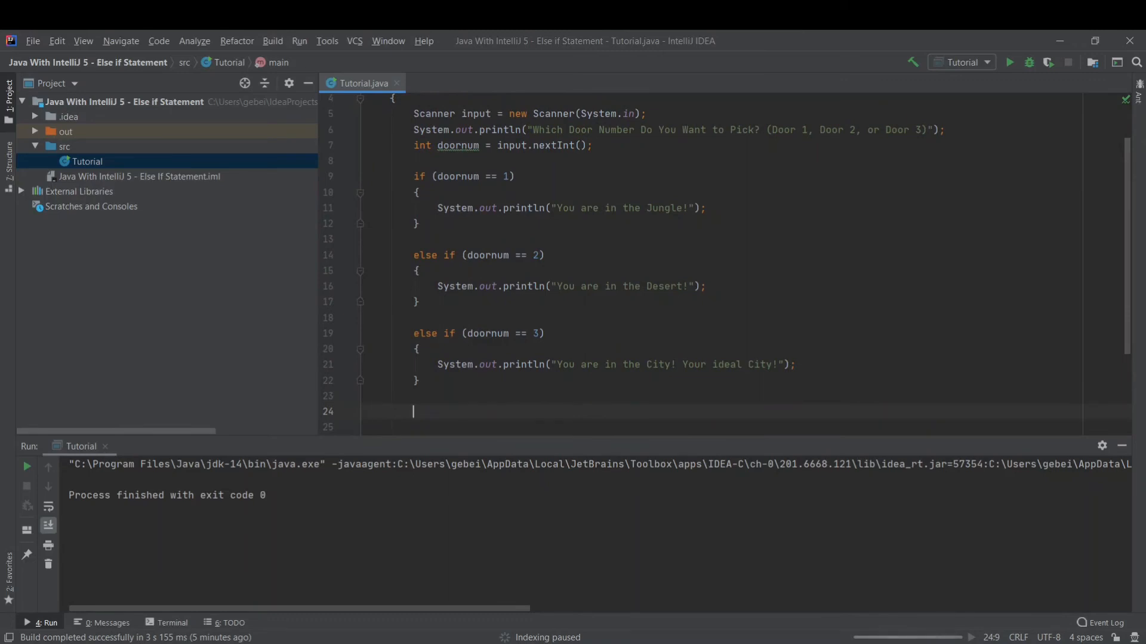
Step: Add a final else printing "That's not either door number 1, 2, or 3!!"
type("else")
type("{")
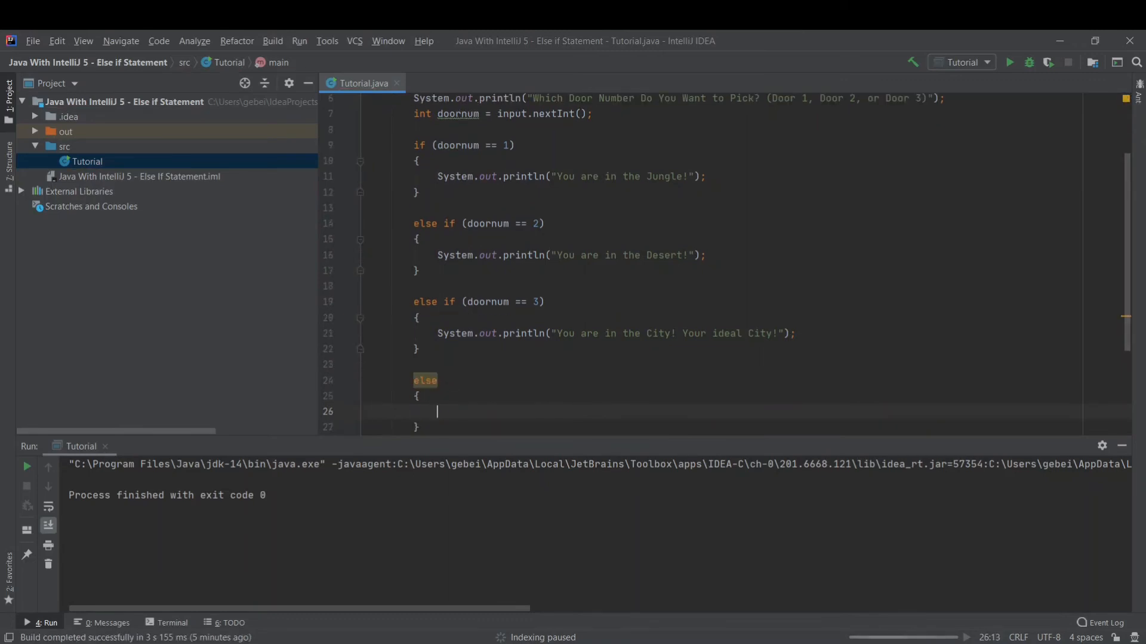
type("System.out.println();")
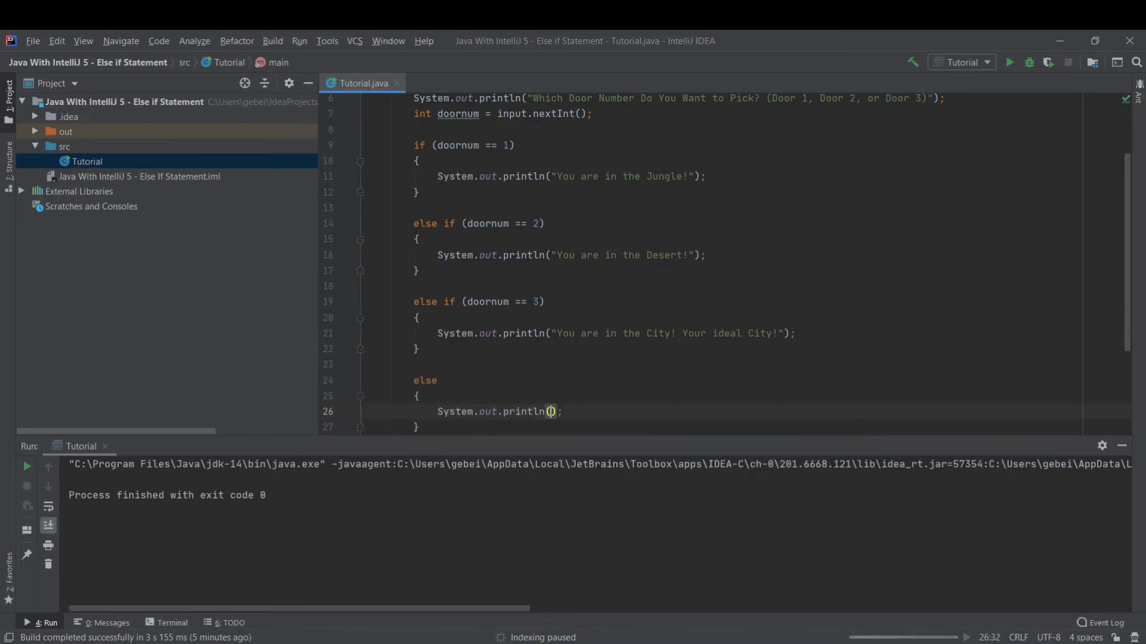
type("\"\"")
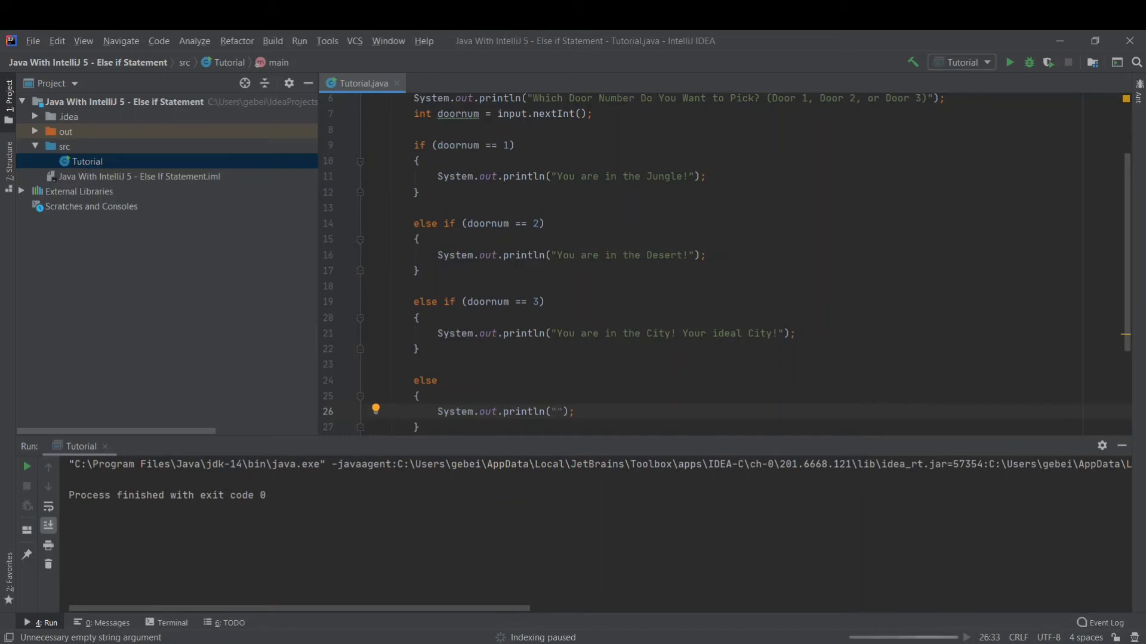
type("That's not either door nu")
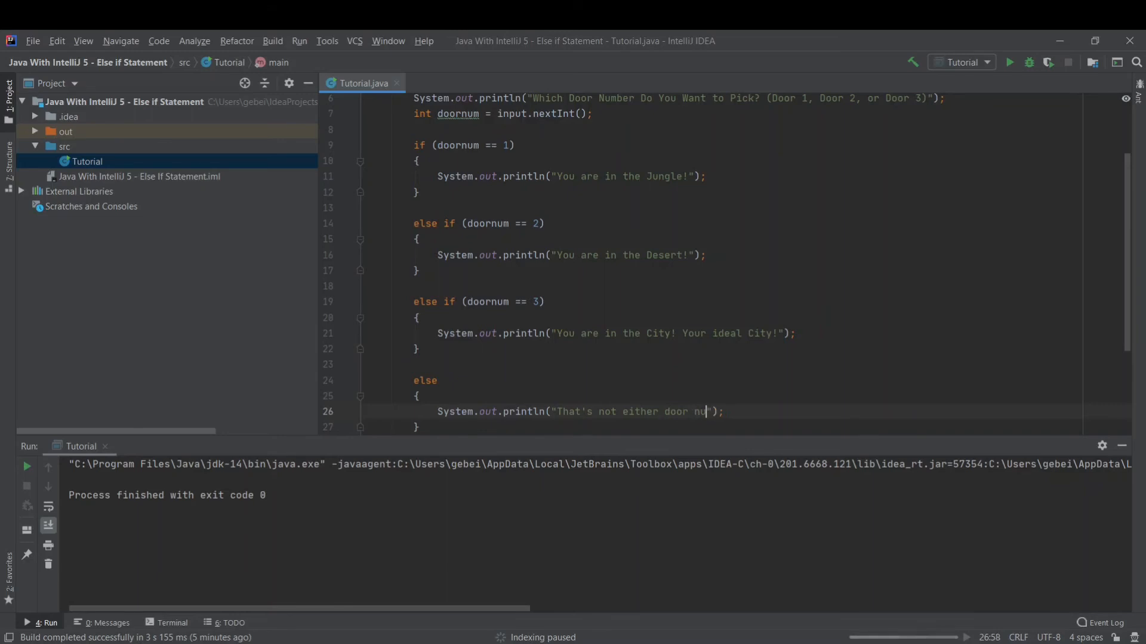
type("mber 1, 2")
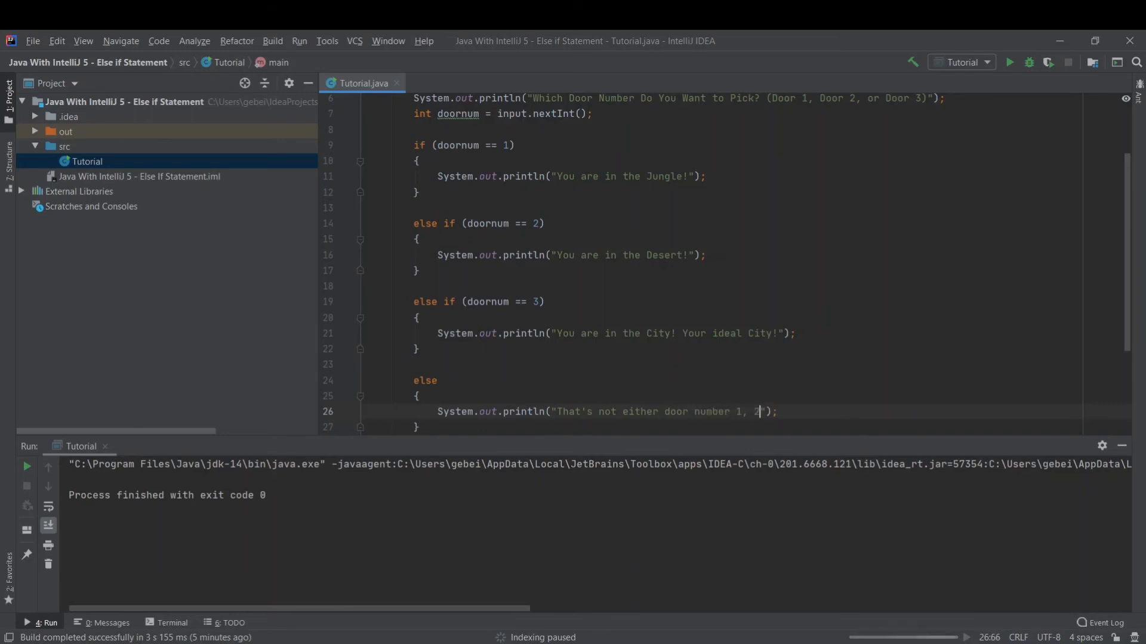
type(", or 3")
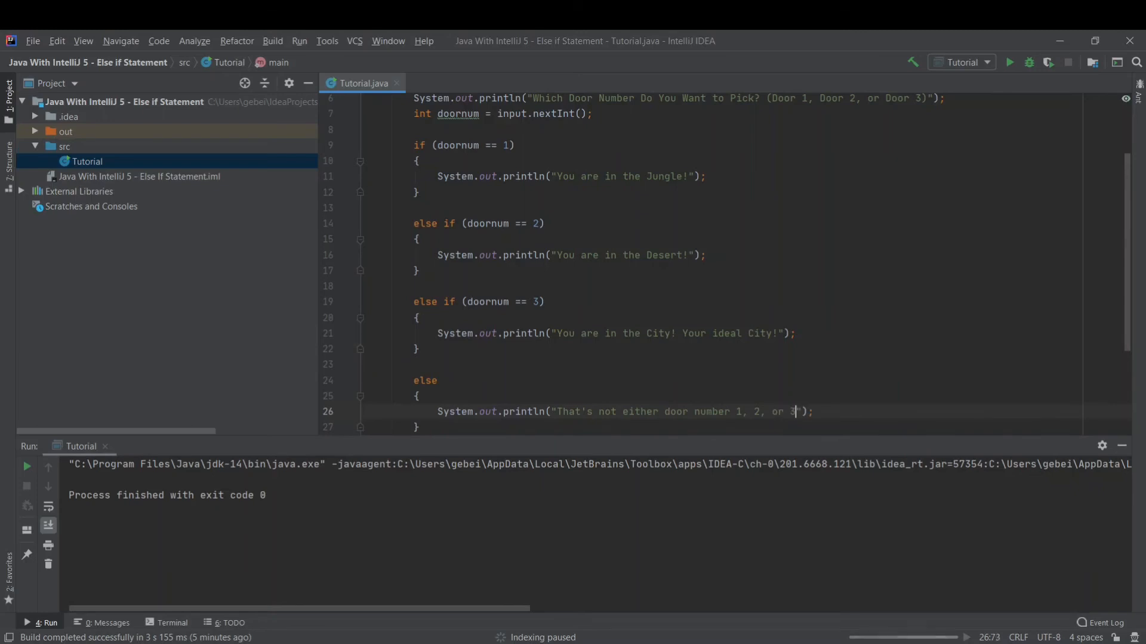
type("!!")
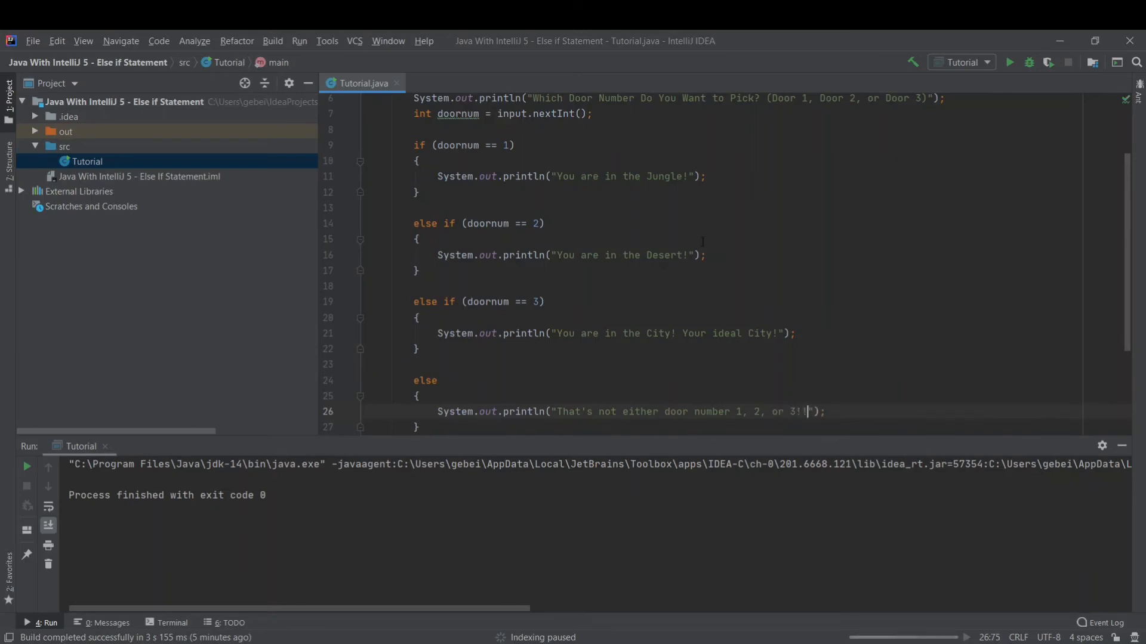
scroll("up", 3)
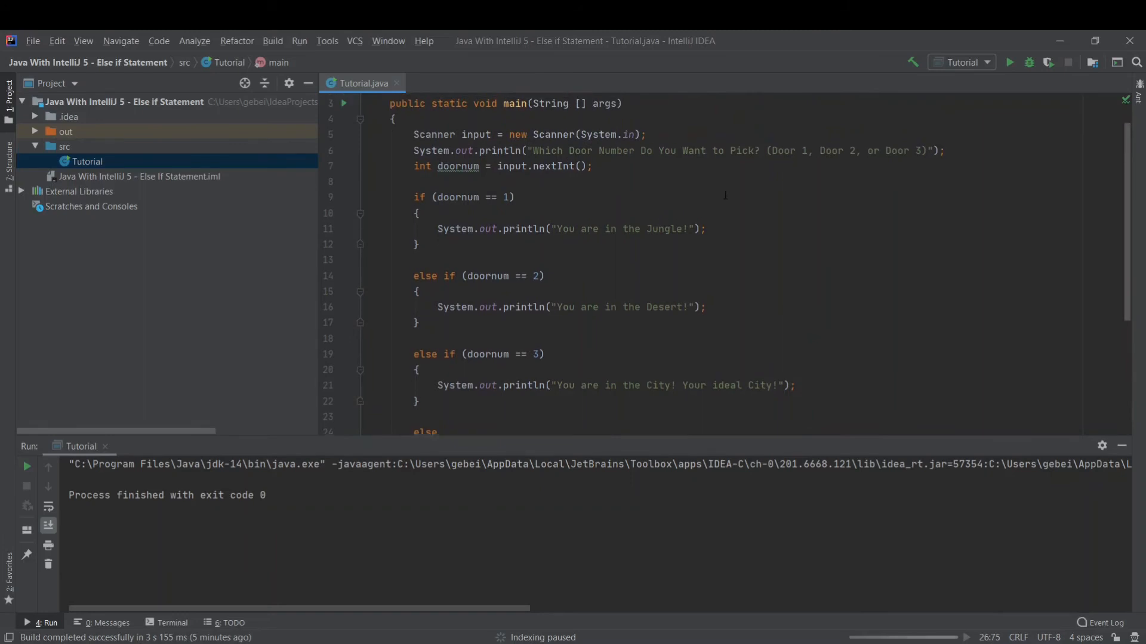
Step: Review the finished if-else chain and run Tutorial so the door prompt appears
scroll("up", 3)
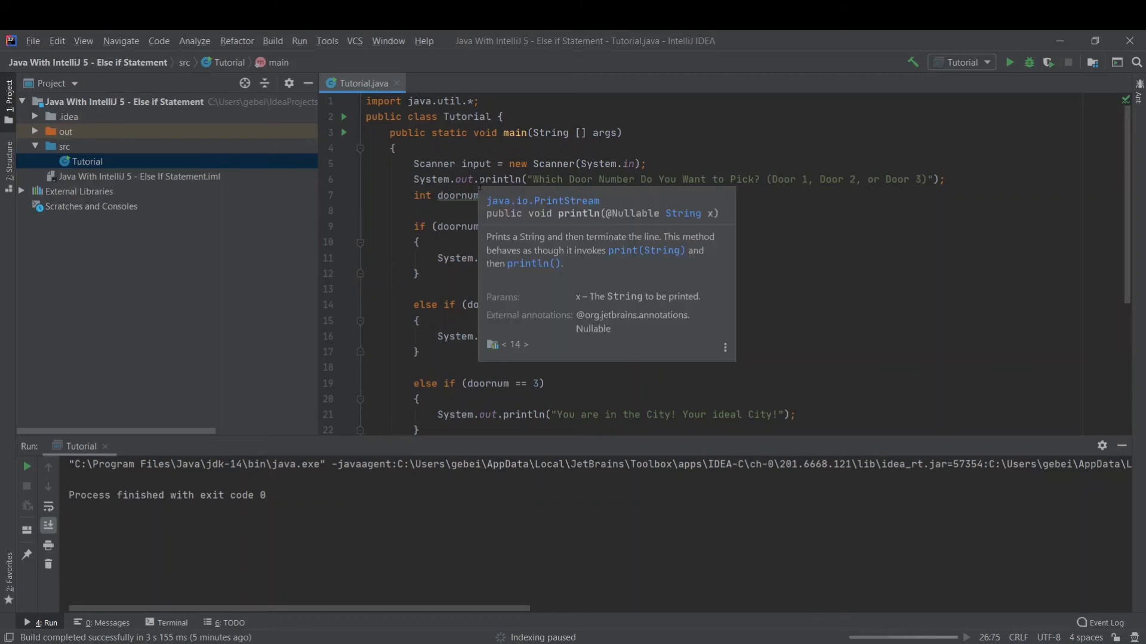
left_click(626, 219)
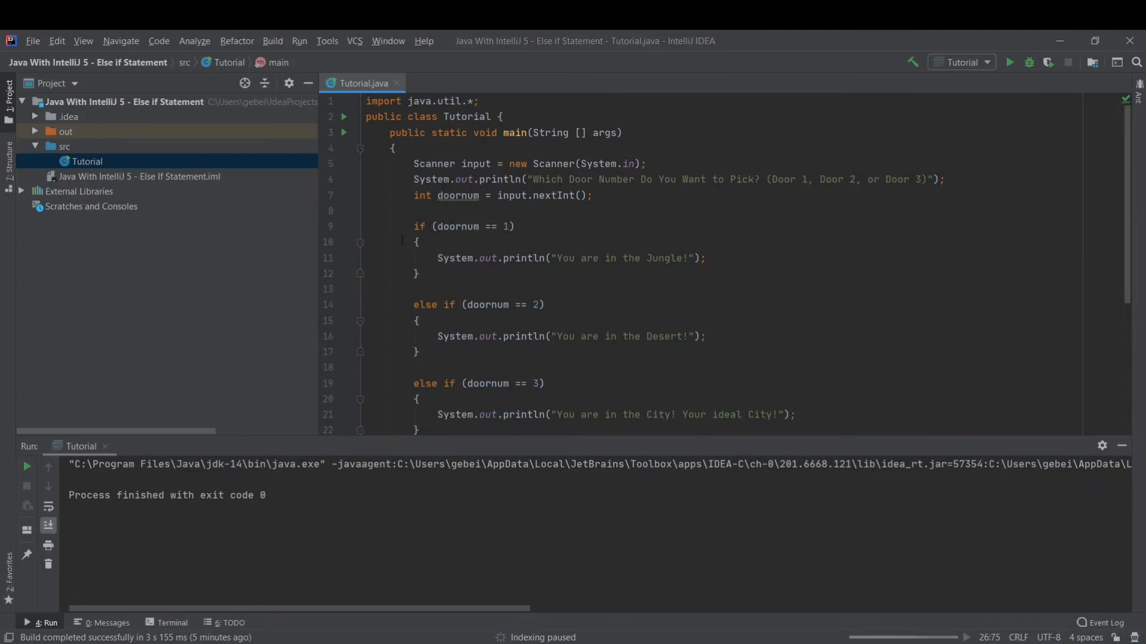
scroll("down", 3)
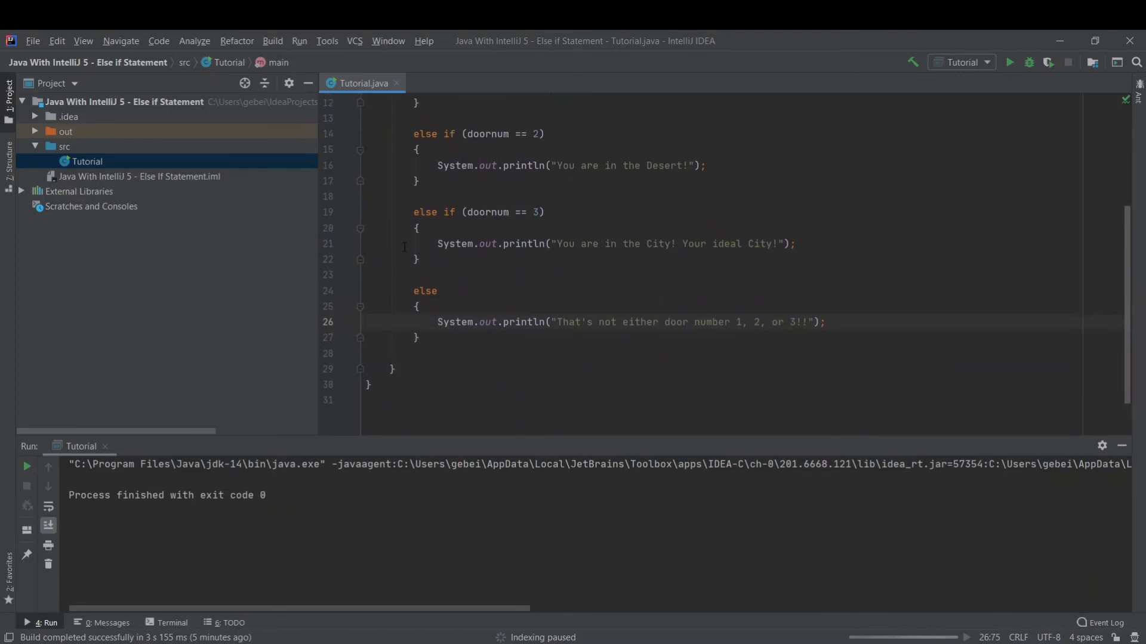
scroll("up", 3)
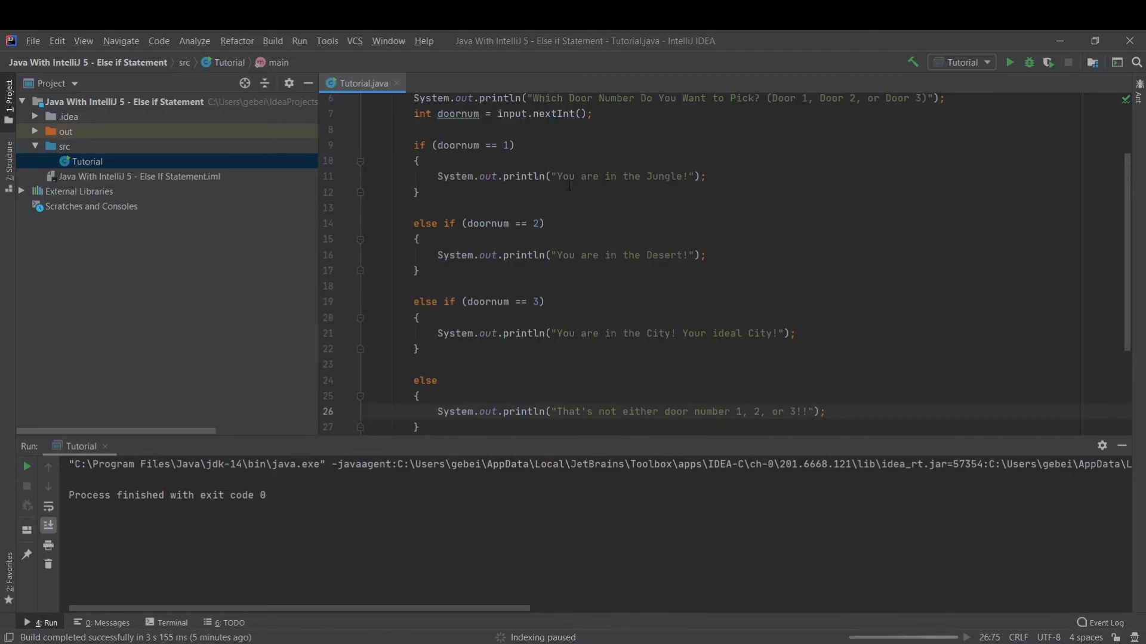
mouse_move(485, 223)
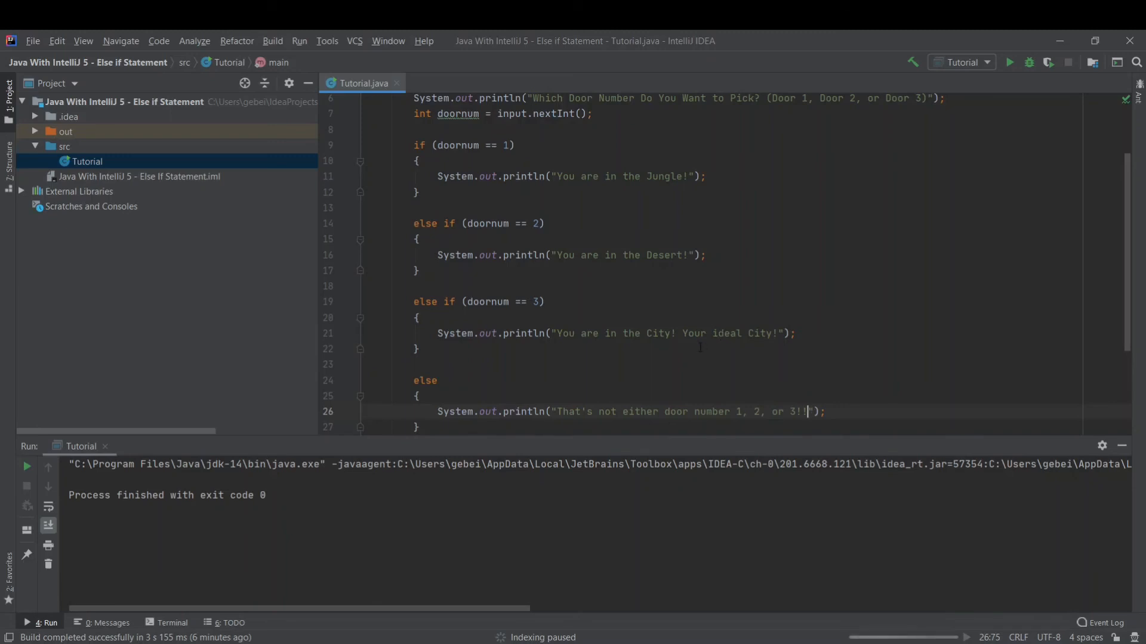
scroll("down", 3)
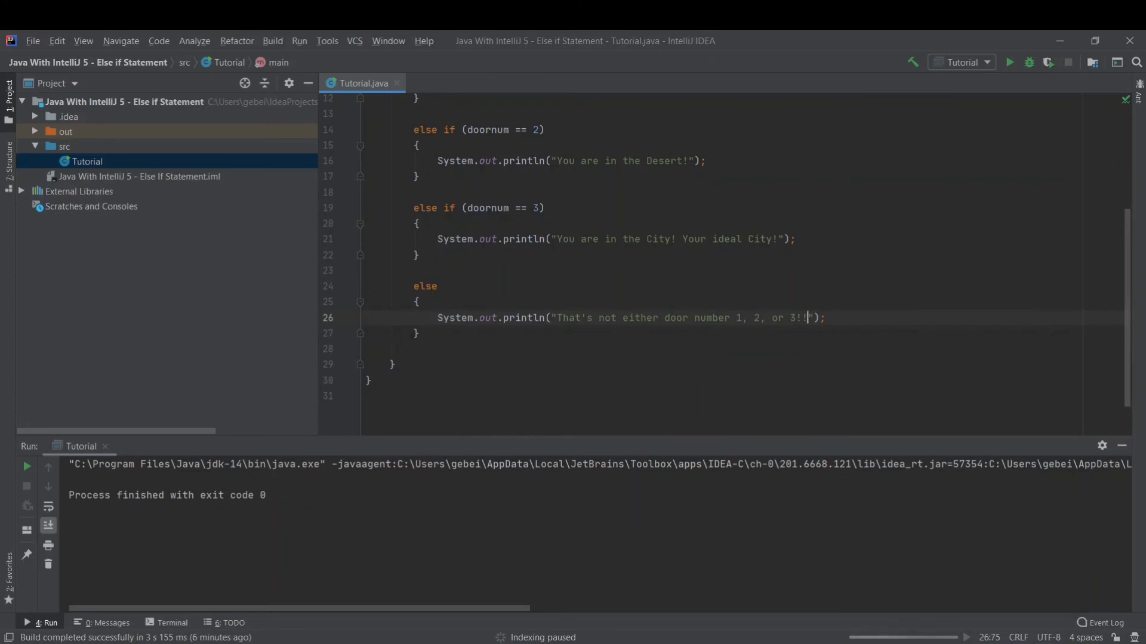
scroll("up", 3)
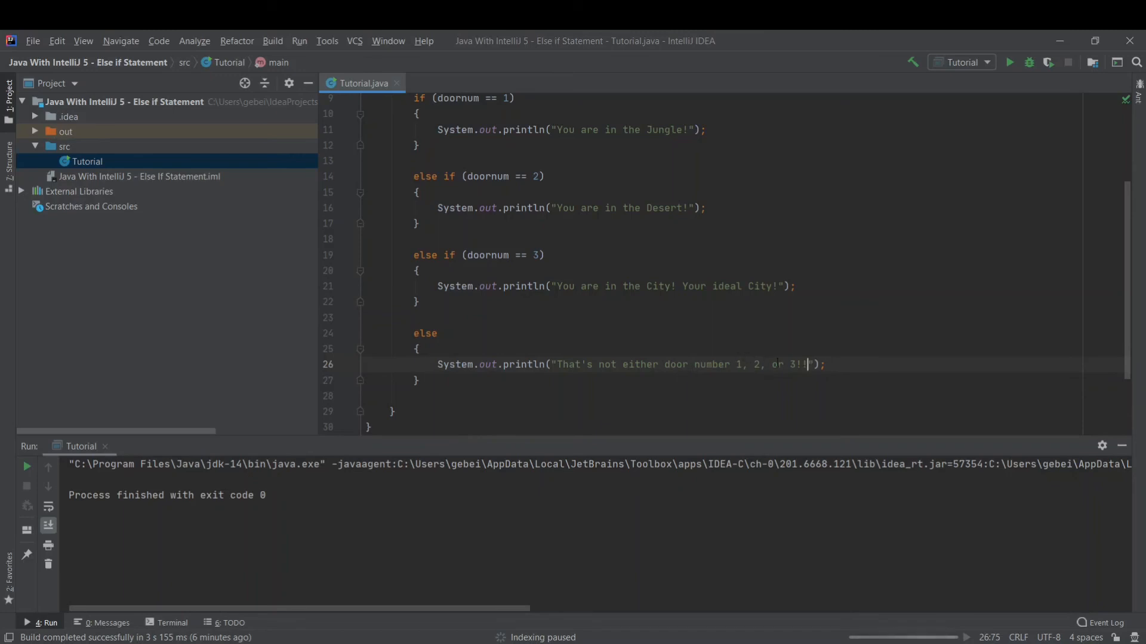
scroll("up", 3)
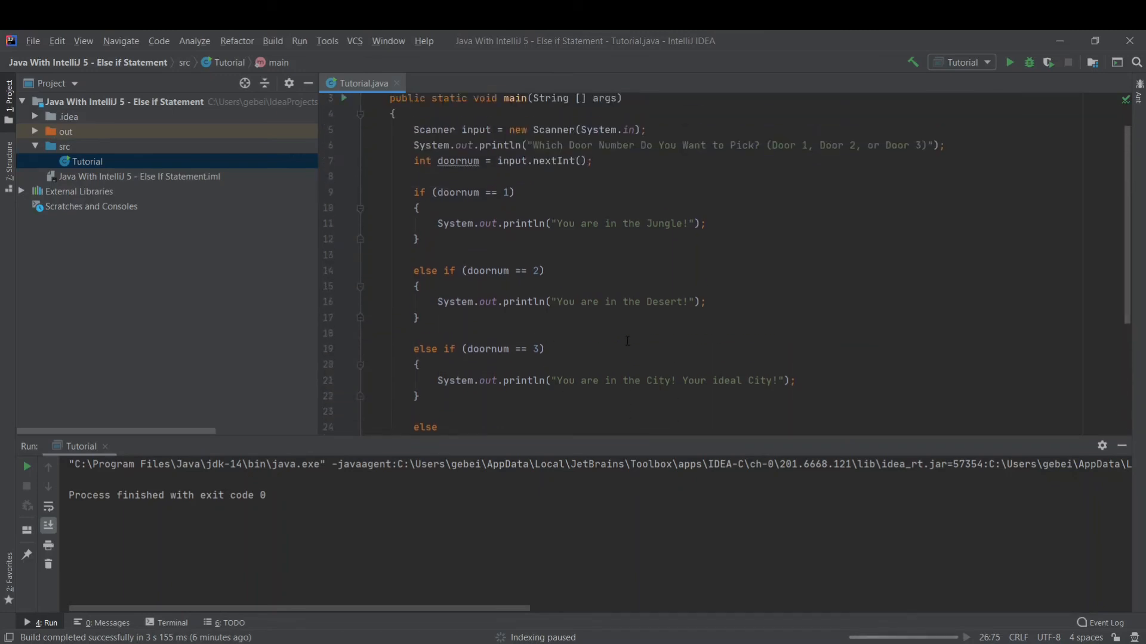
left_click(1009, 63)
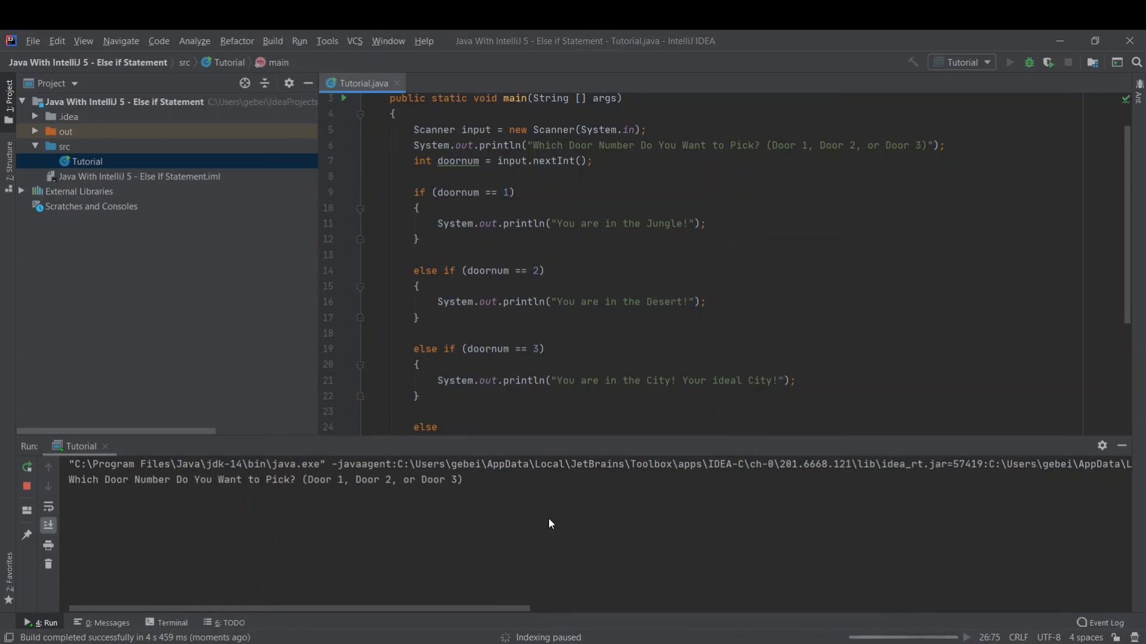
Step: Answer 1 then 2 to get the Jungle and Desert messages, then start a third run
left_click(457, 493)
type("1")
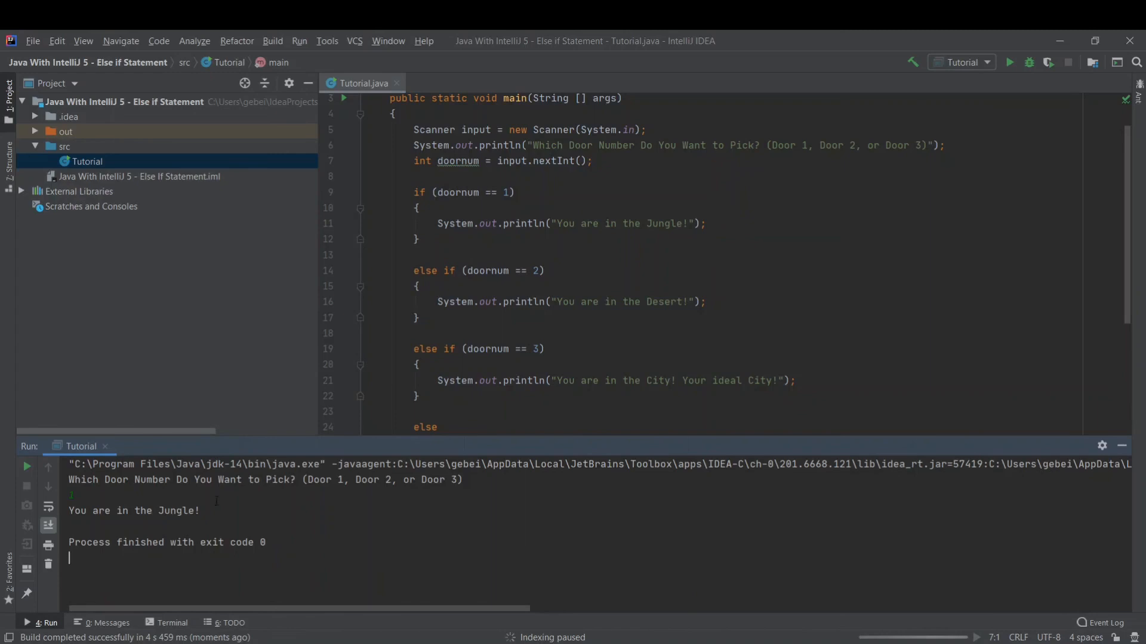
mouse_move(1010, 61)
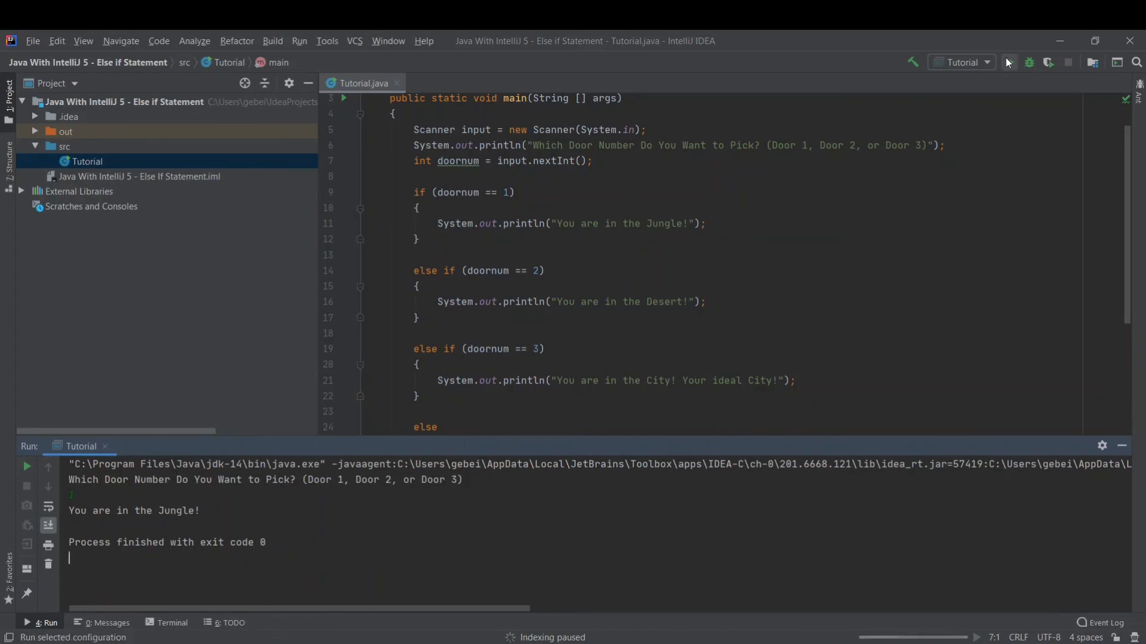
left_click(1009, 62)
type("2")
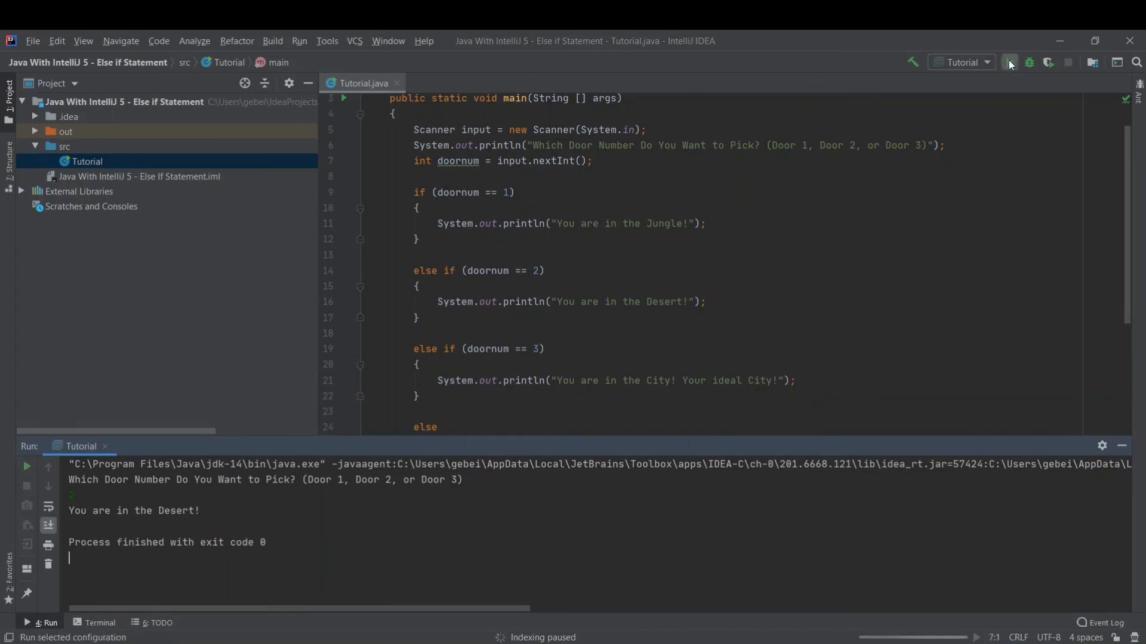
left_click(1010, 63)
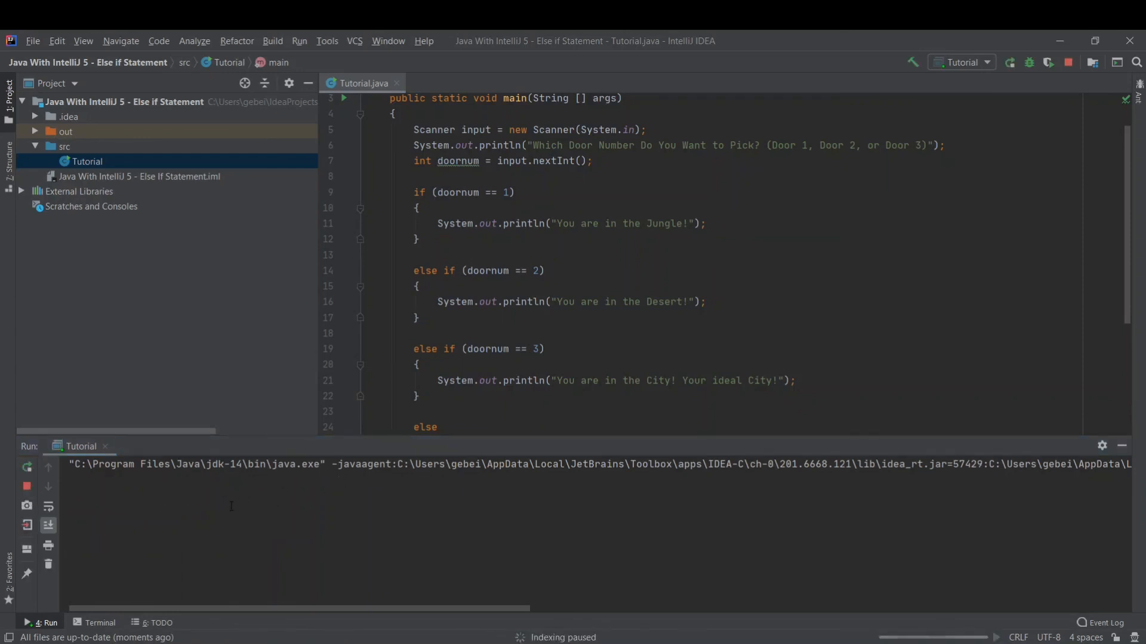
Step: Enter door 3 to print the City message, then rerun to test an invalid door
type("3")
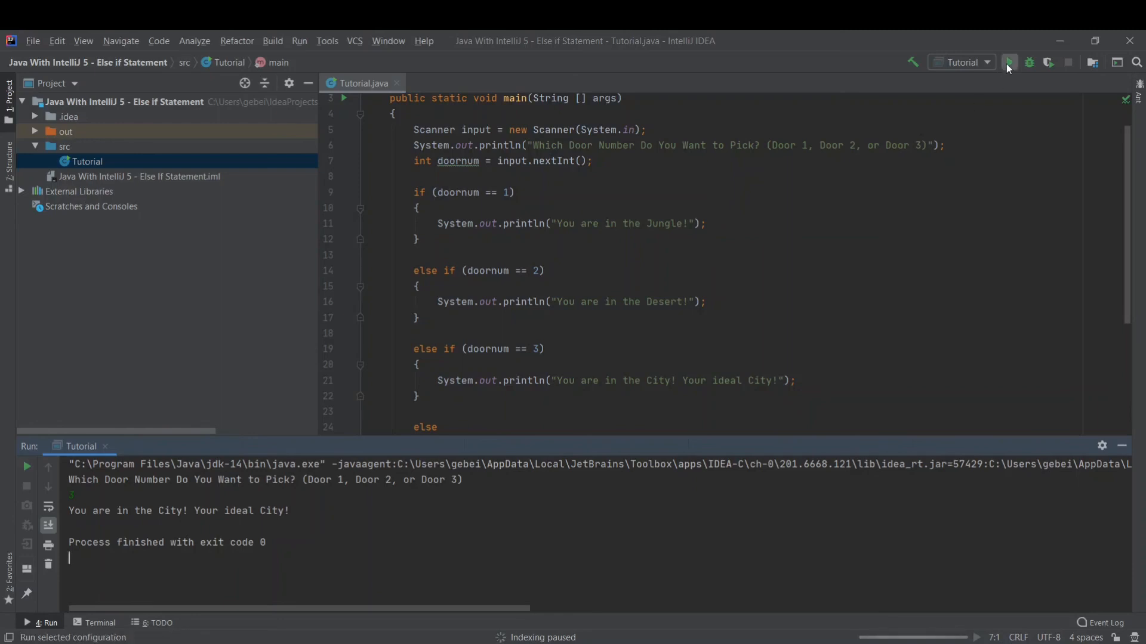
left_click(1010, 62)
type("10")
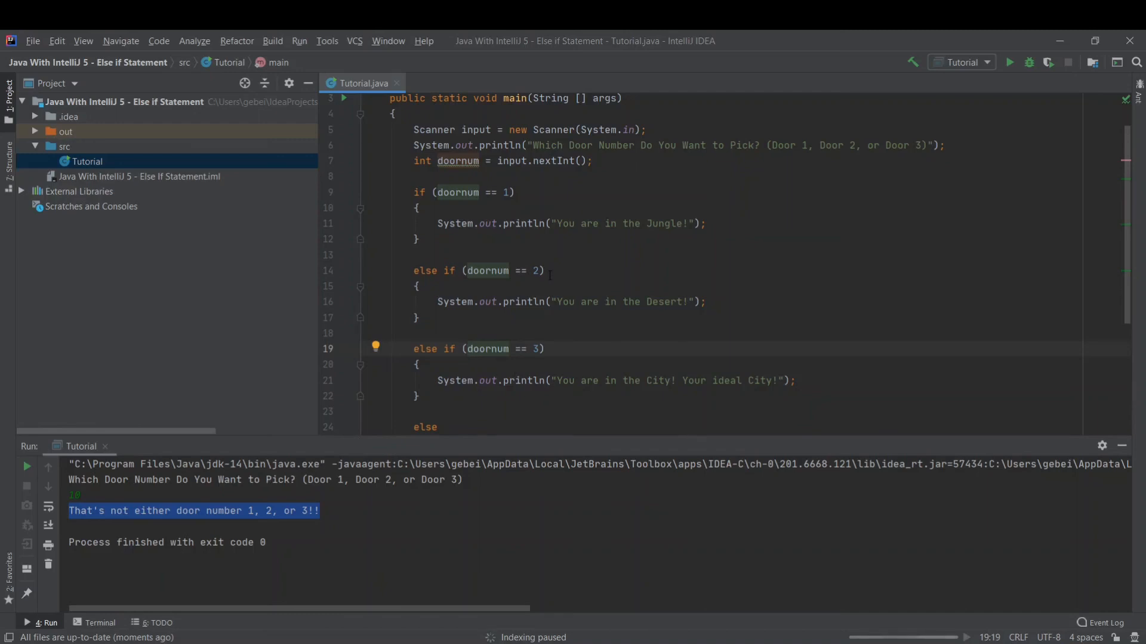
scroll("up", 3)
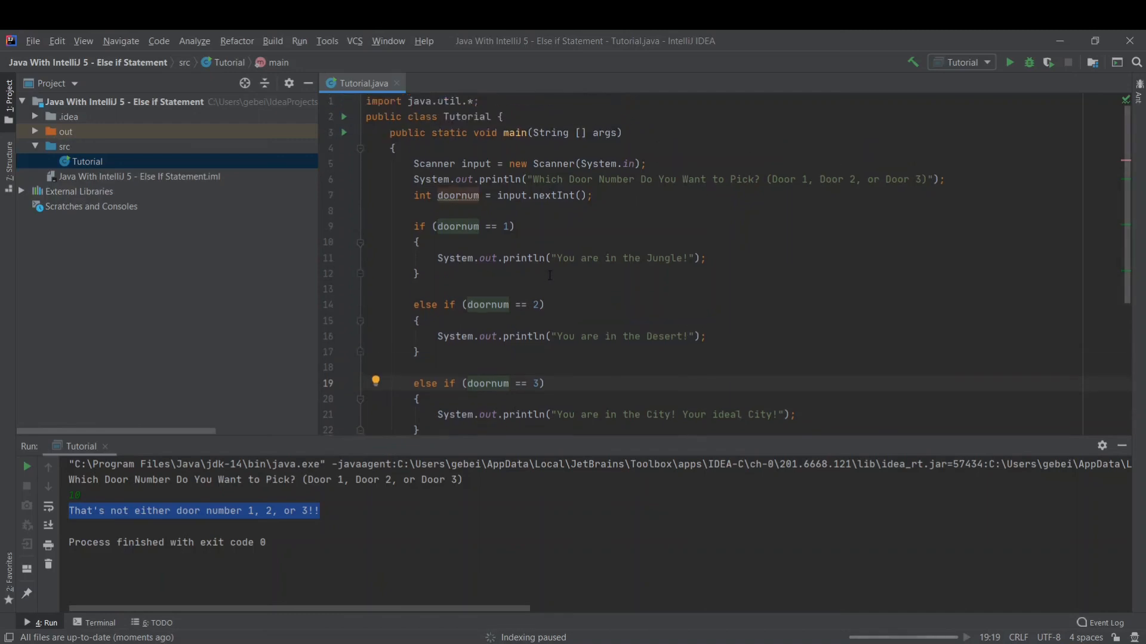
scroll("down", 3)
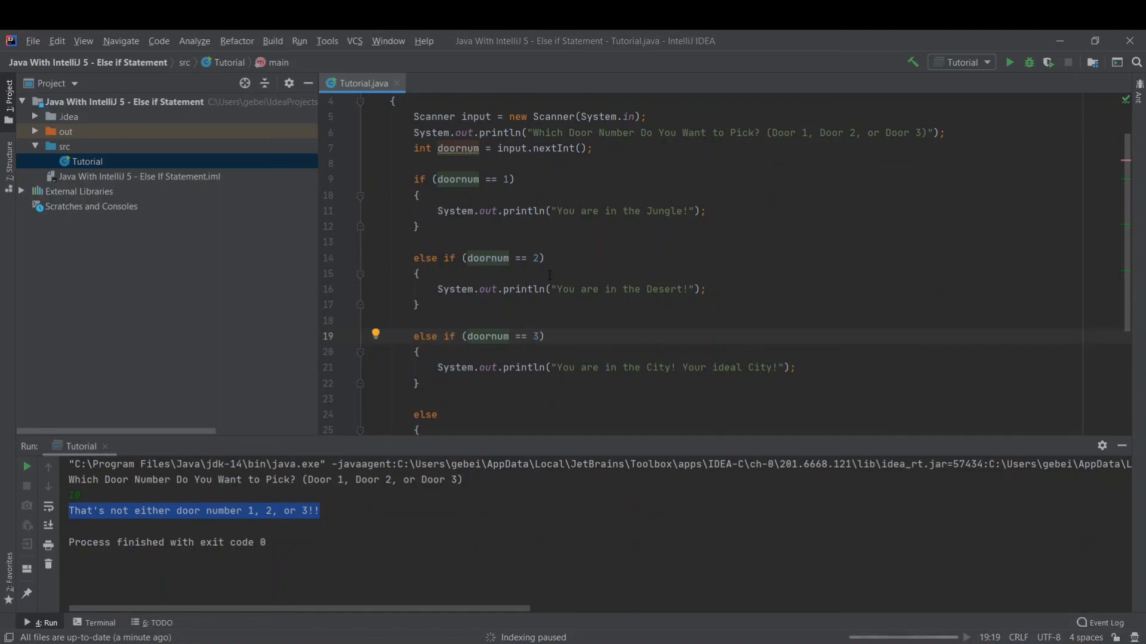
left_click(473, 337)
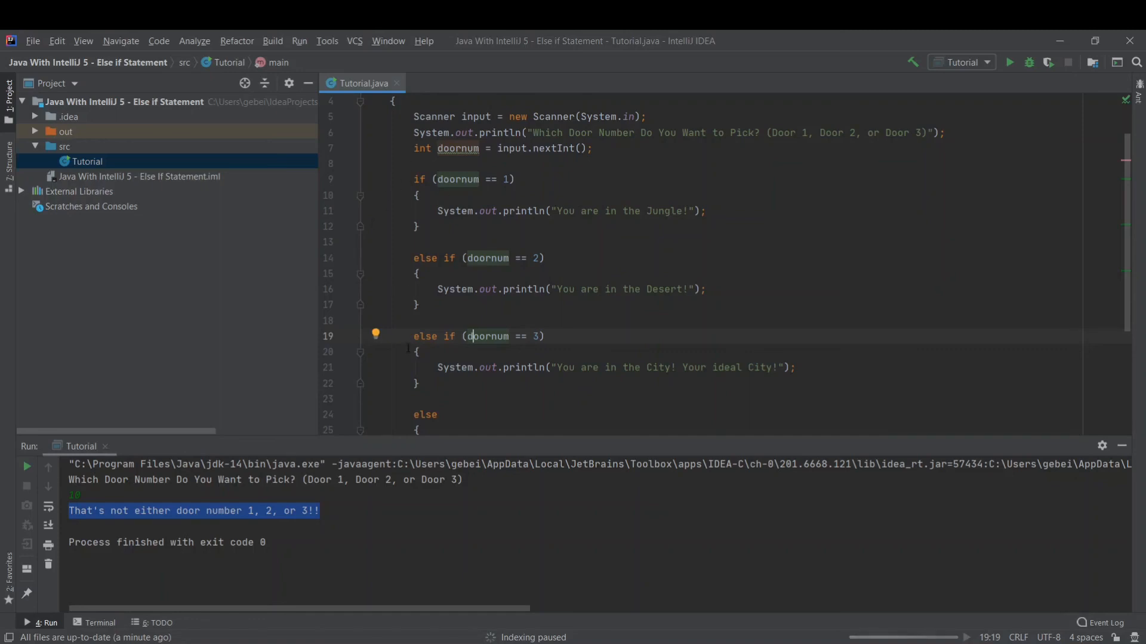
mouse_move(490, 311)
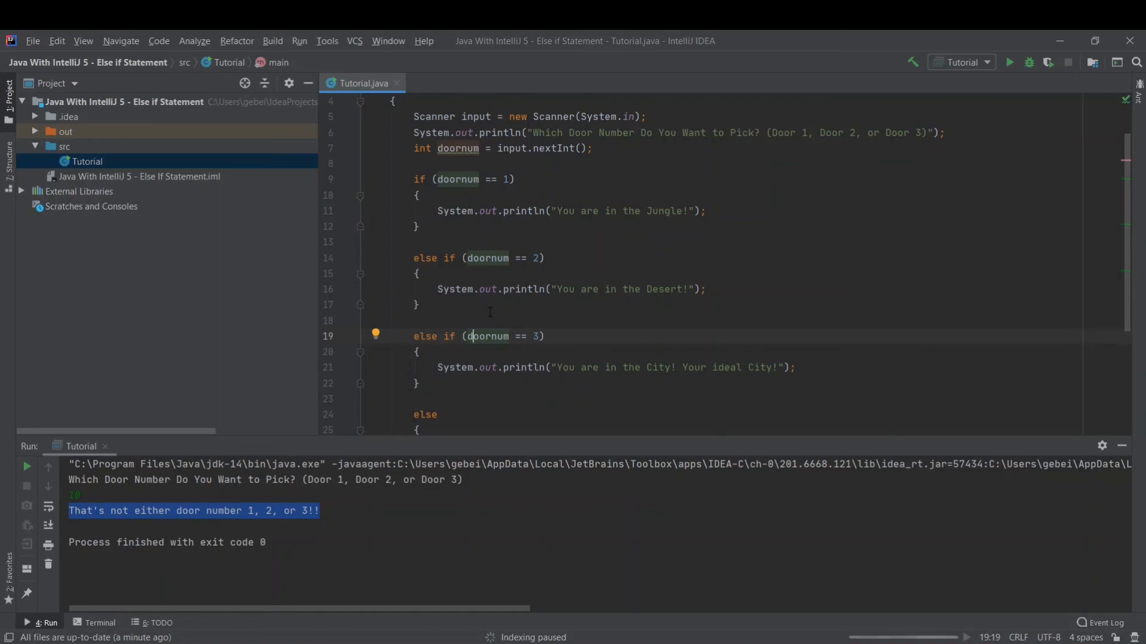